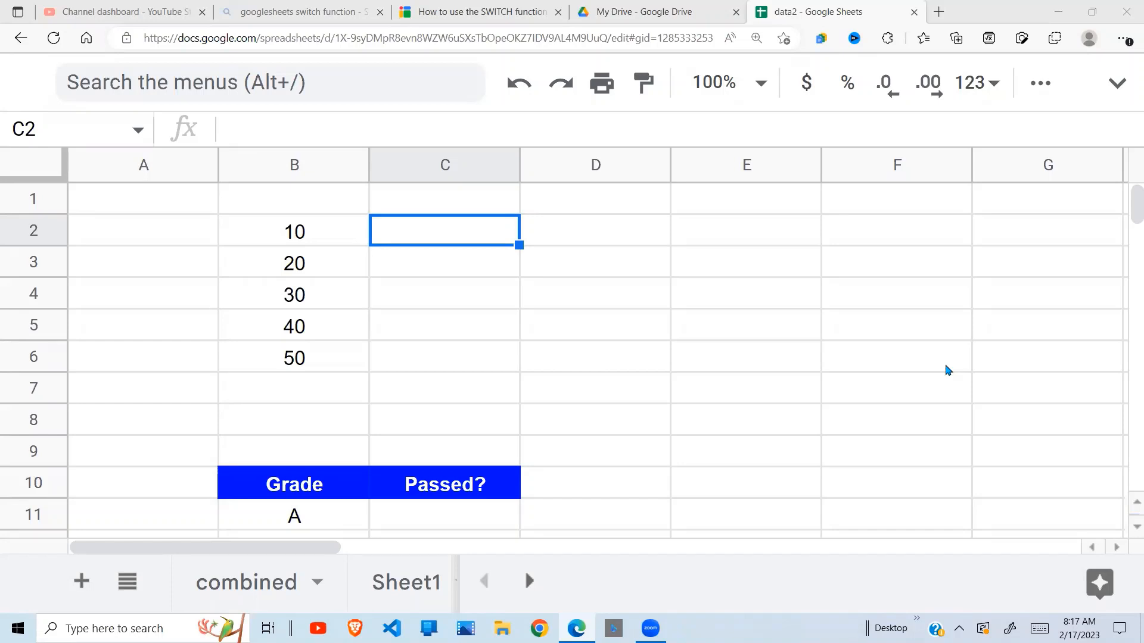
Begin a SWITCH formula in C2 and scroll through its argument explanation.
click(746, 325)
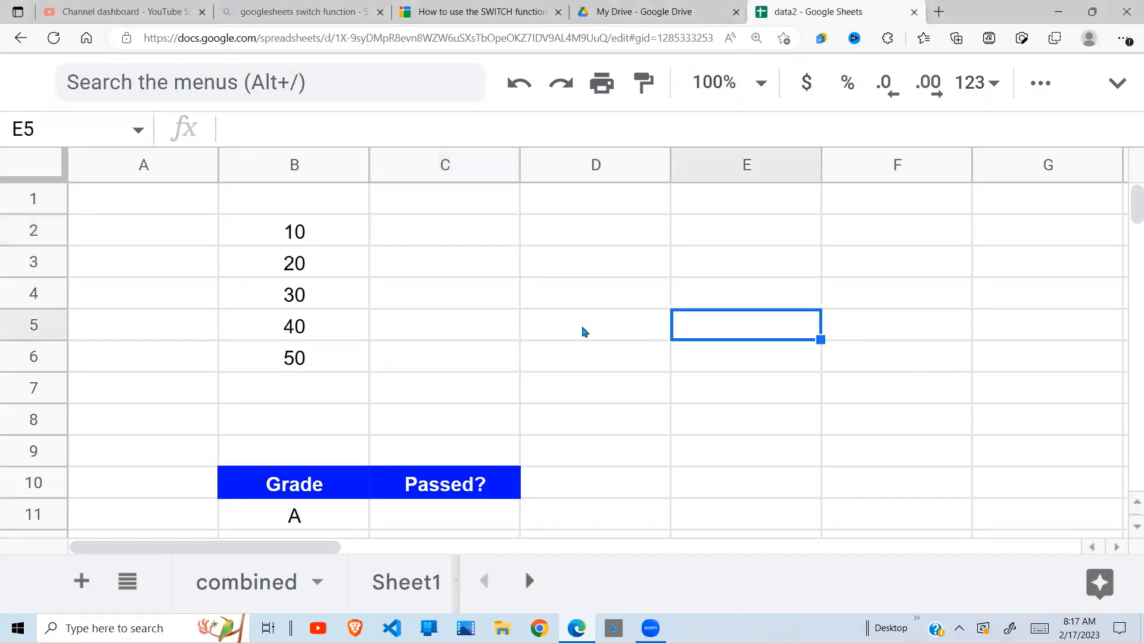
click(445, 231)
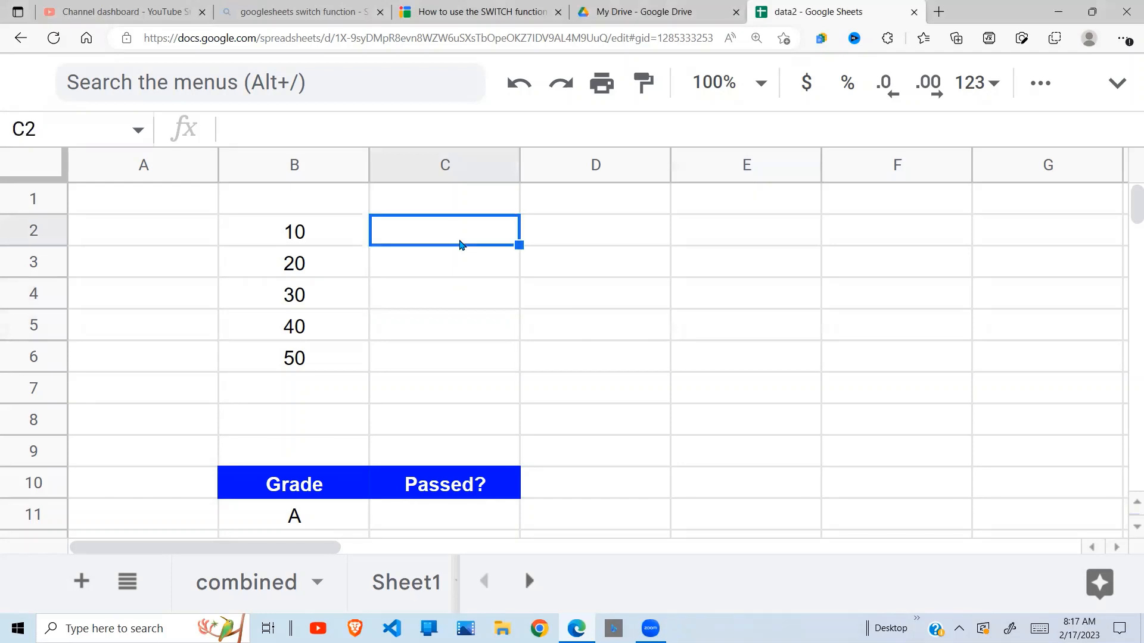
text(=swi)
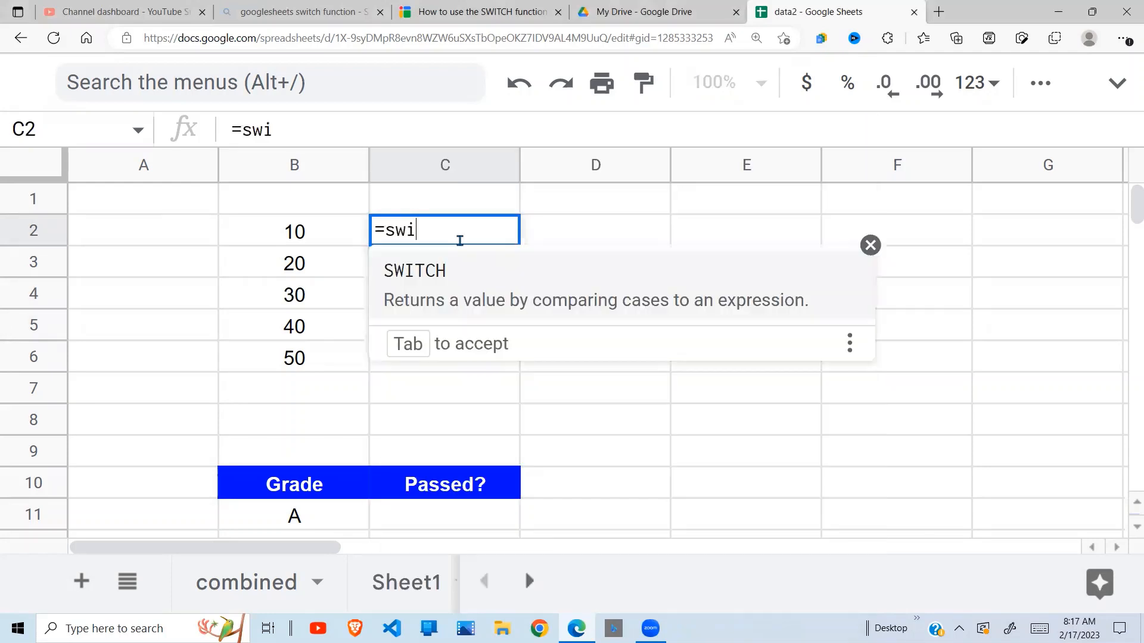
text(ct)
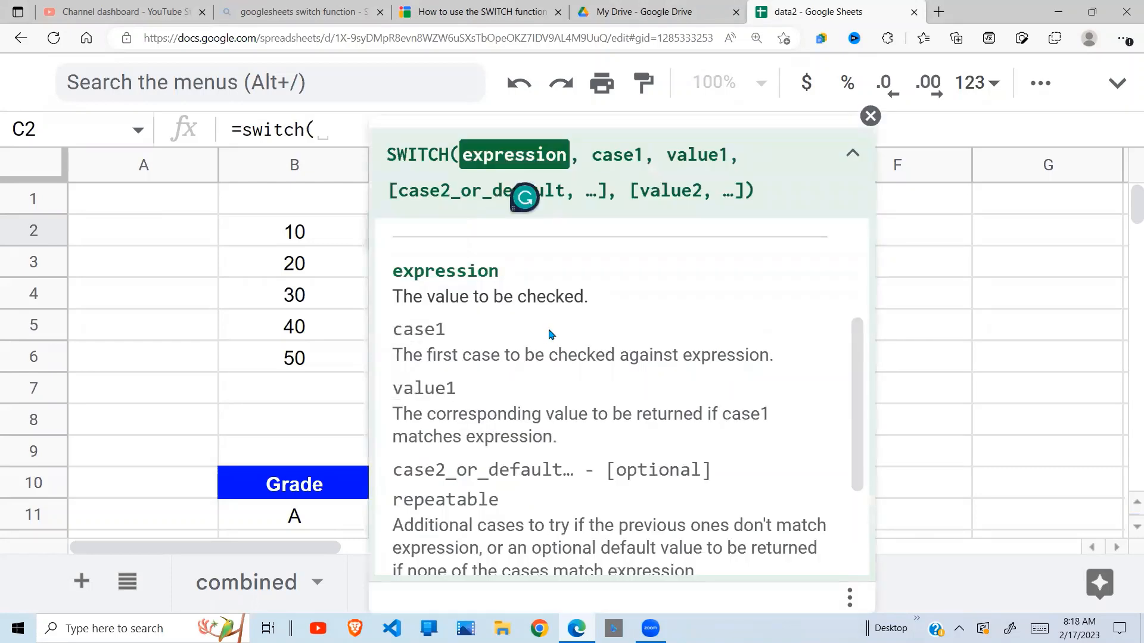
mouse_move(601, 245)
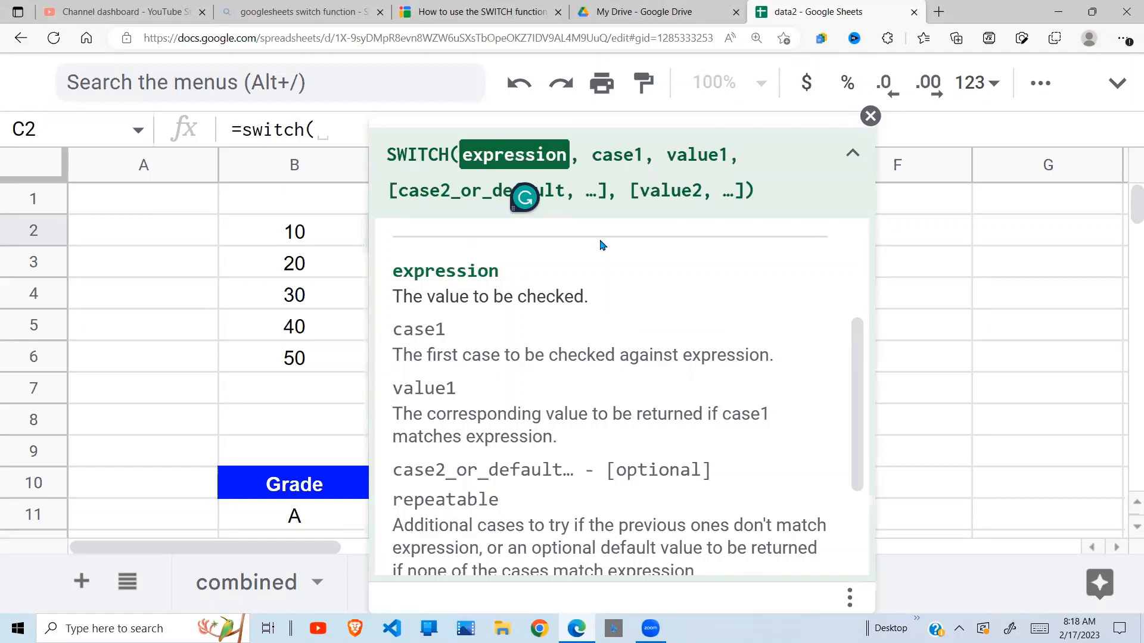
mouse_move(447, 265)
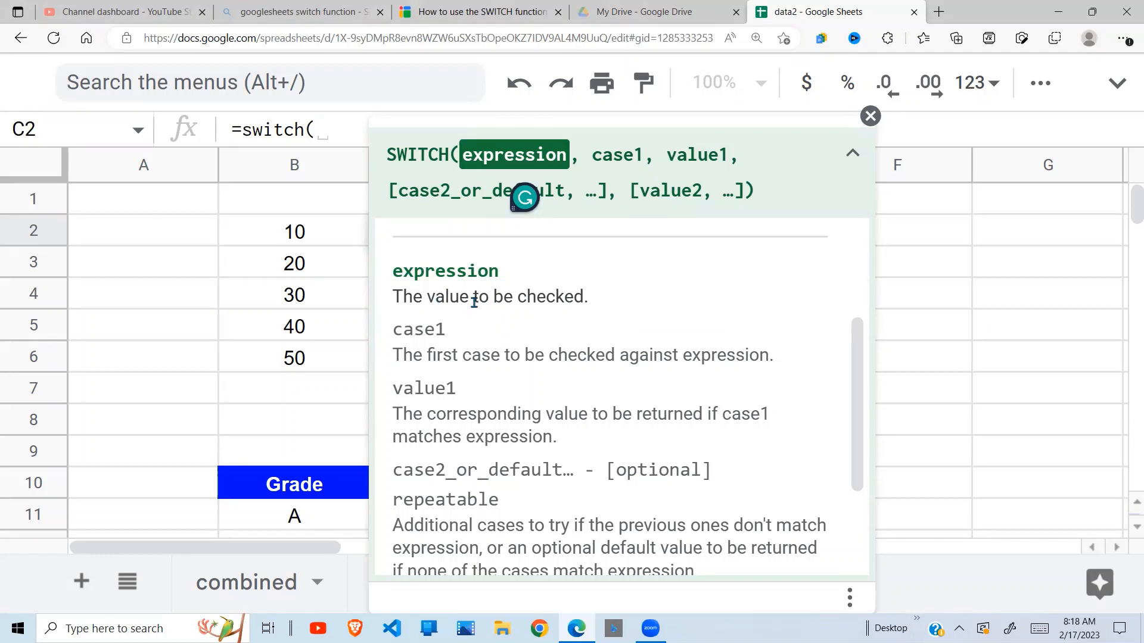
mouse_move(418, 352)
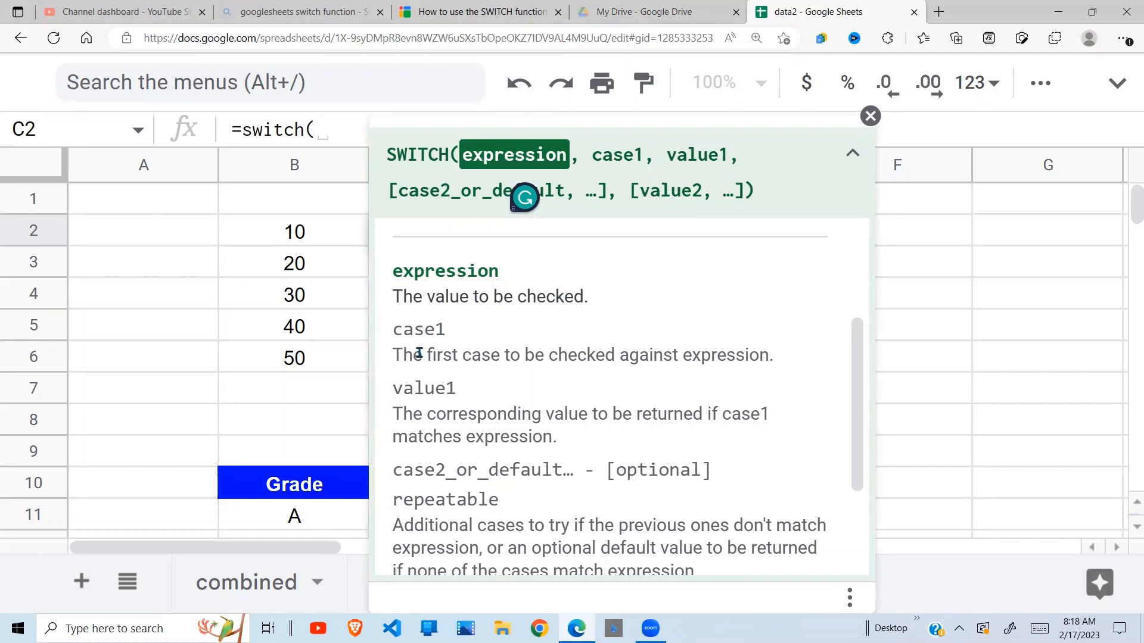
mouse_move(540, 372)
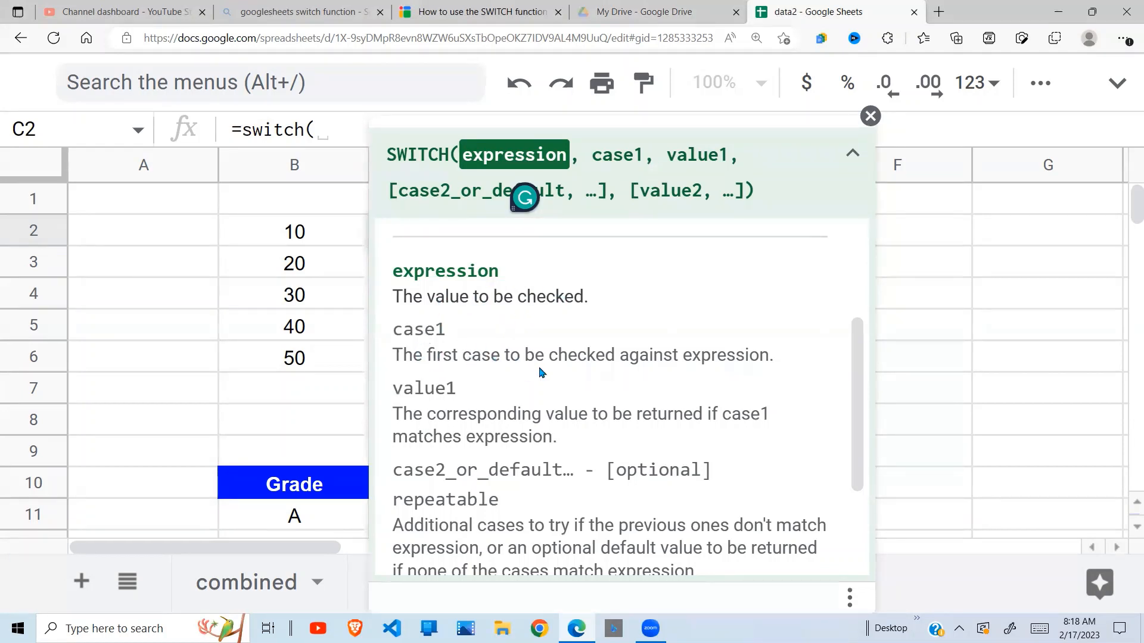
mouse_move(436, 319)
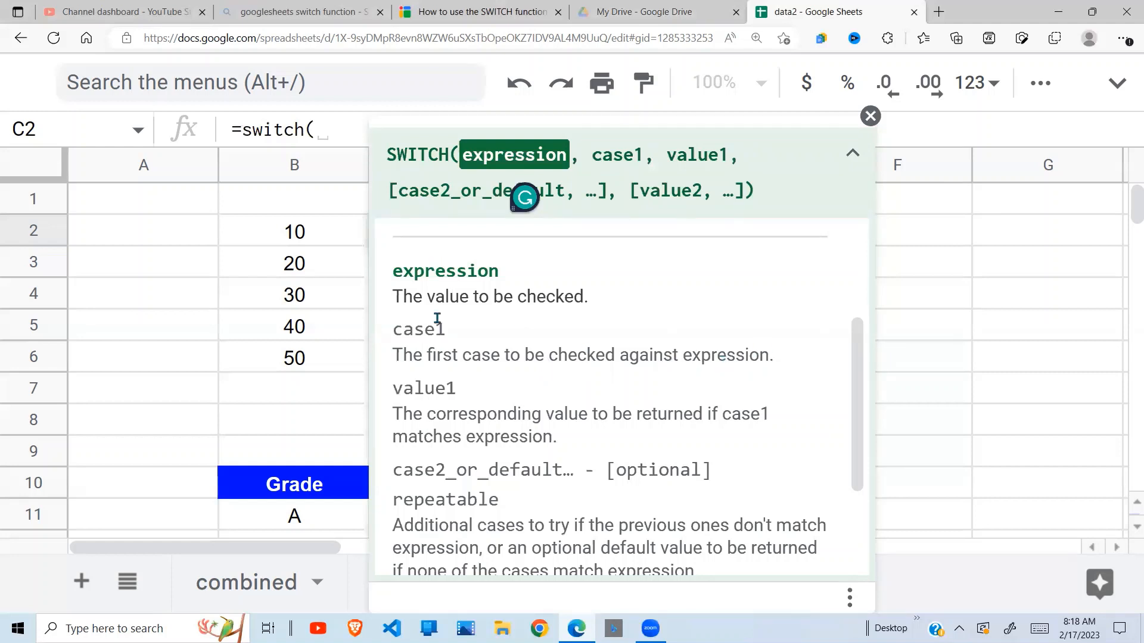
mouse_move(466, 400)
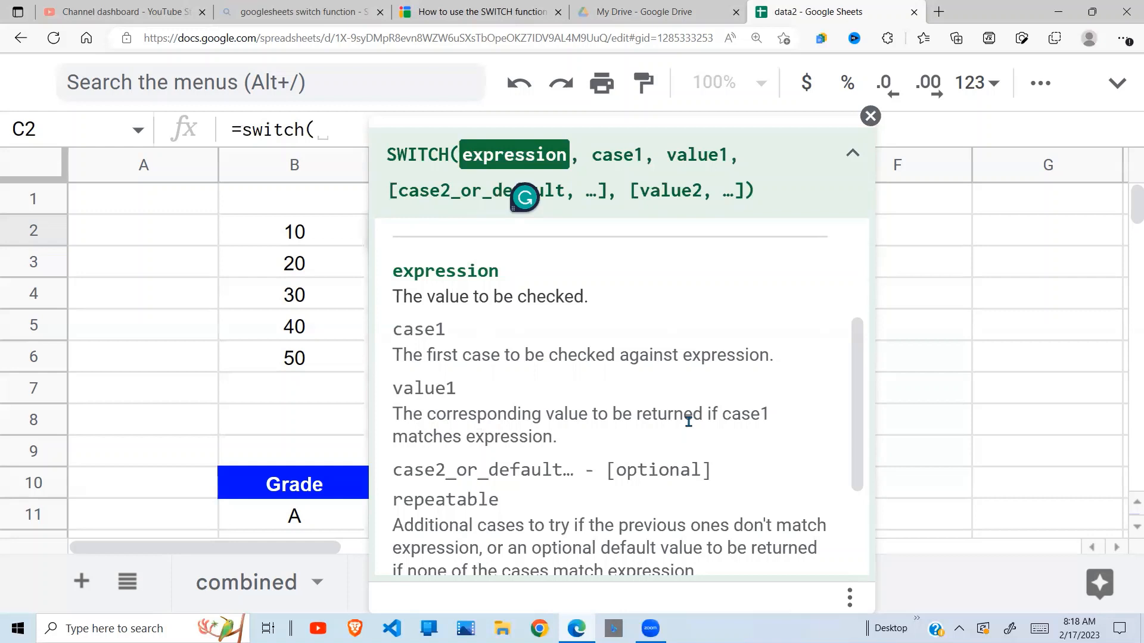
mouse_move(707, 421)
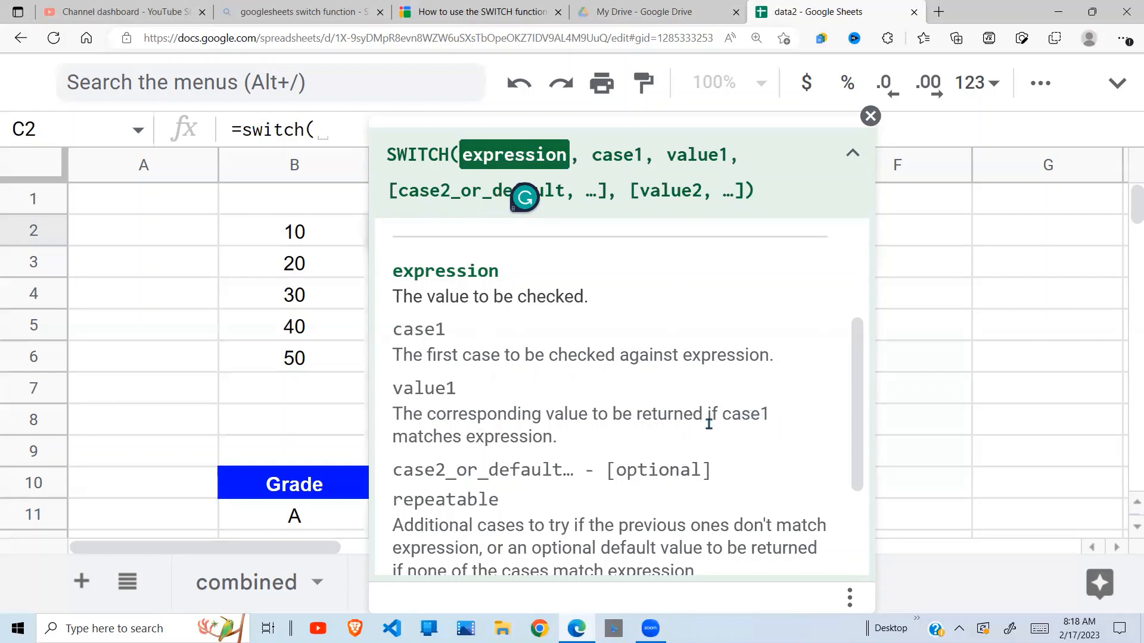
mouse_move(508, 414)
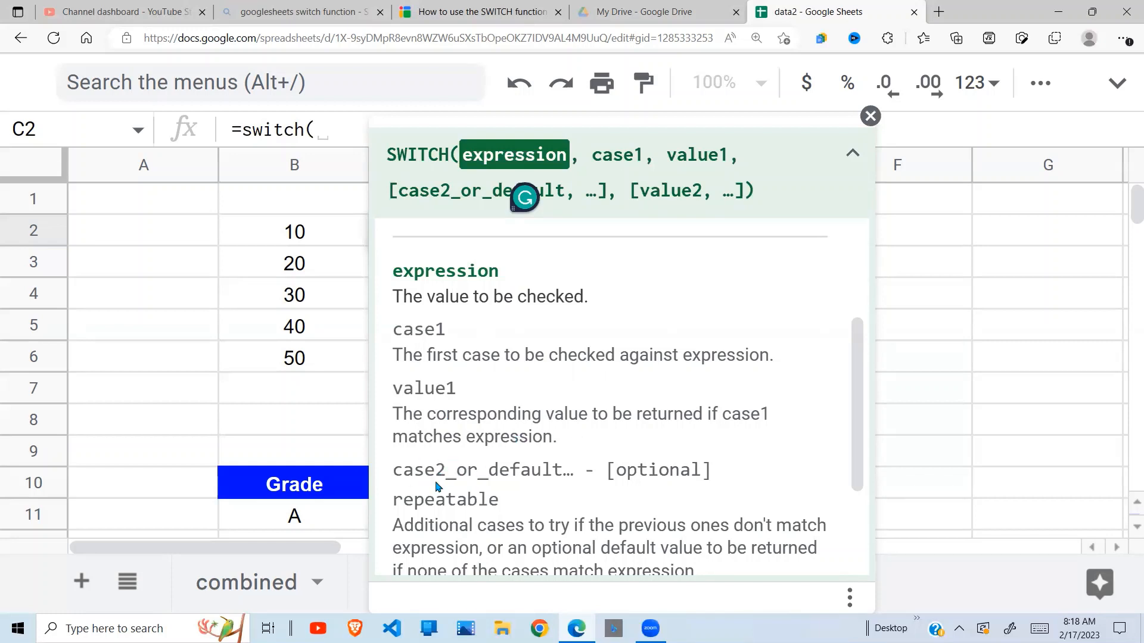
mouse_move(471, 515)
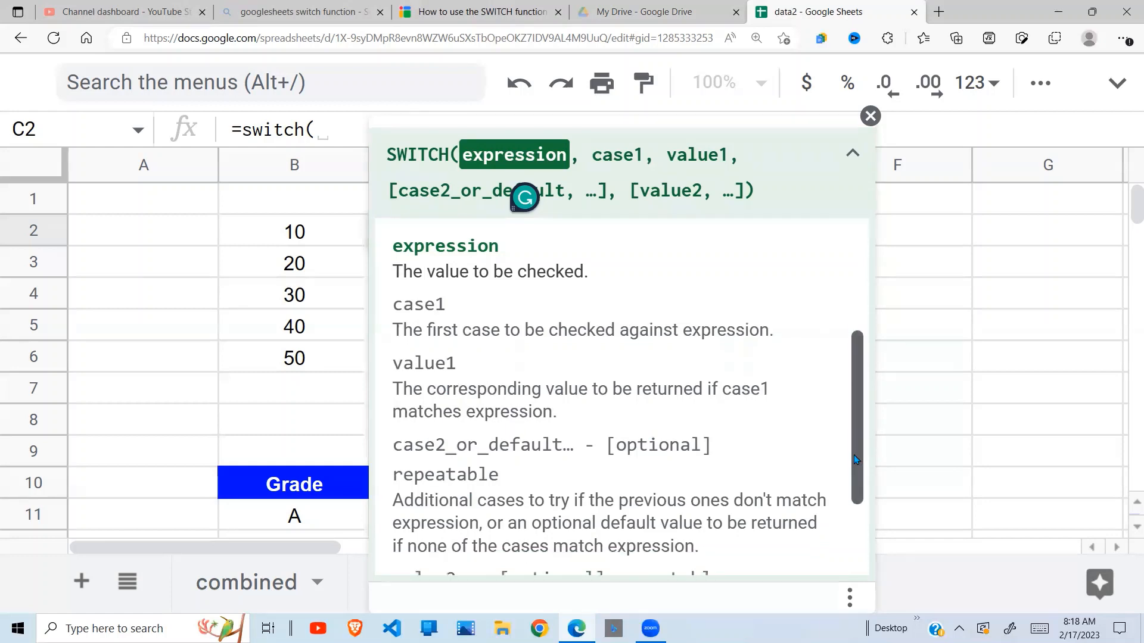
scroll(down, 3)
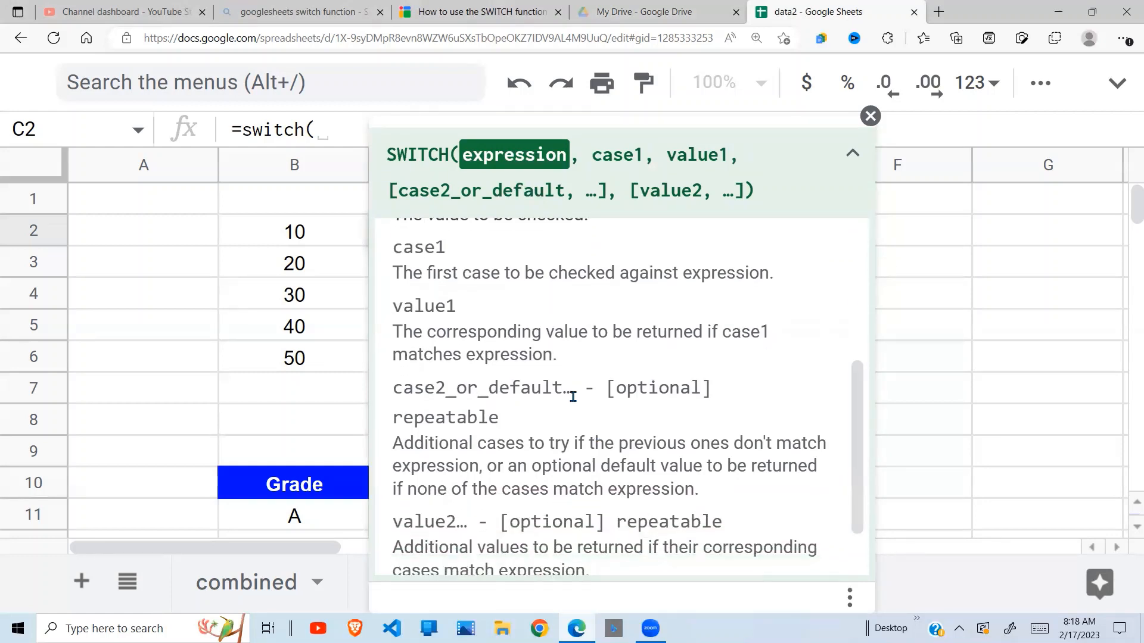
mouse_move(639, 432)
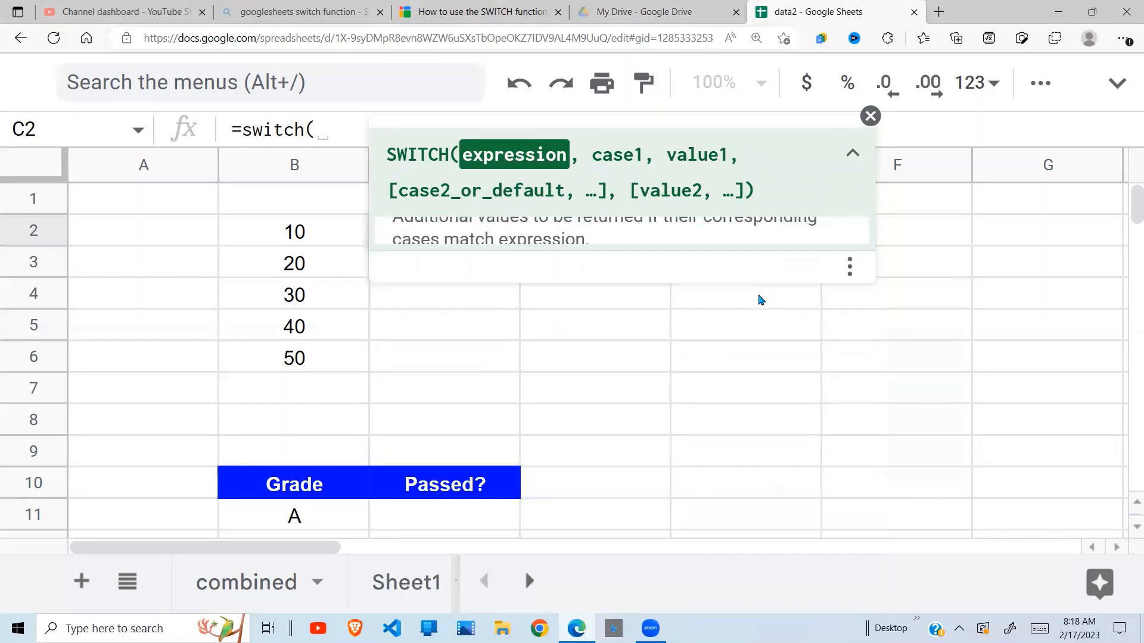
Reference B2 and map 10 to "low" and 20 to "medium" in the SWITCH formula.
click(870, 116)
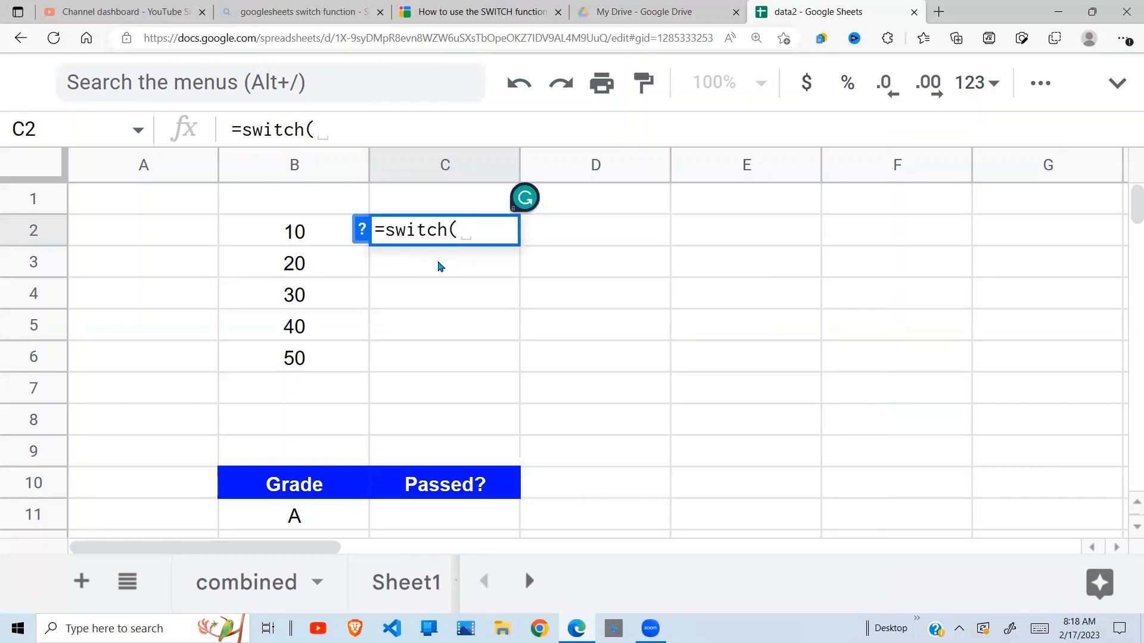
click(295, 231)
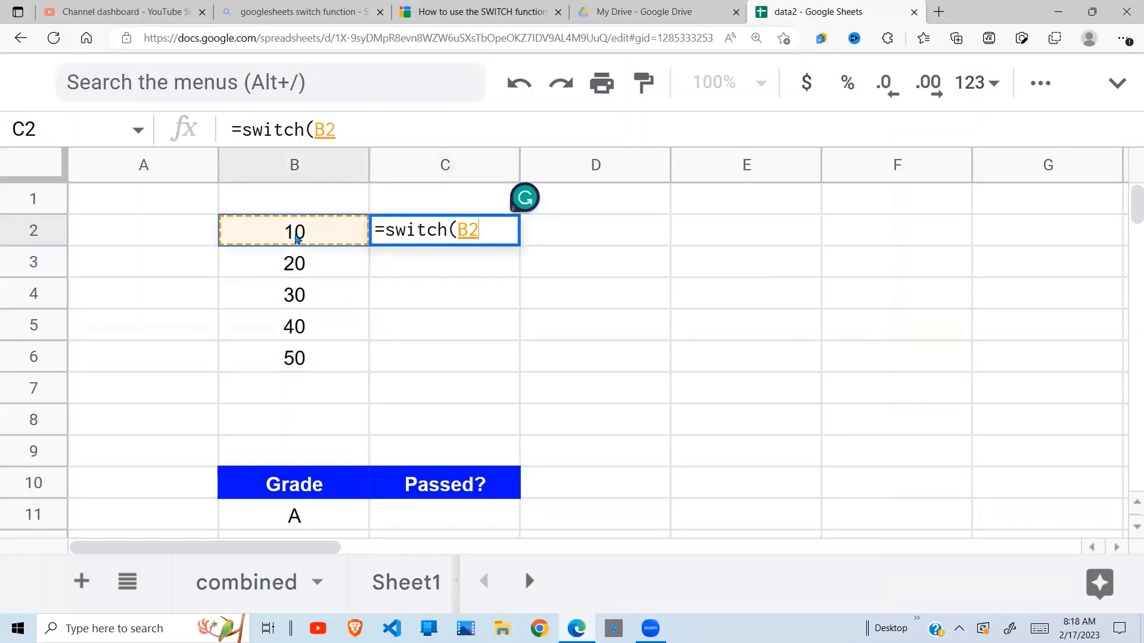
mouse_move(327, 232)
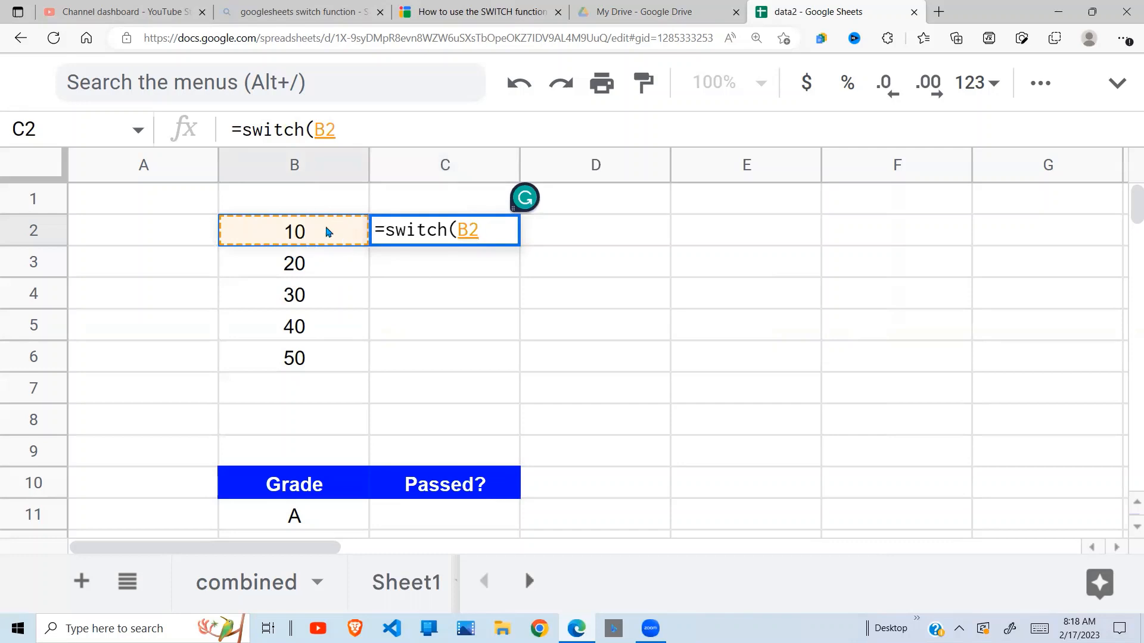
mouse_move(345, 222)
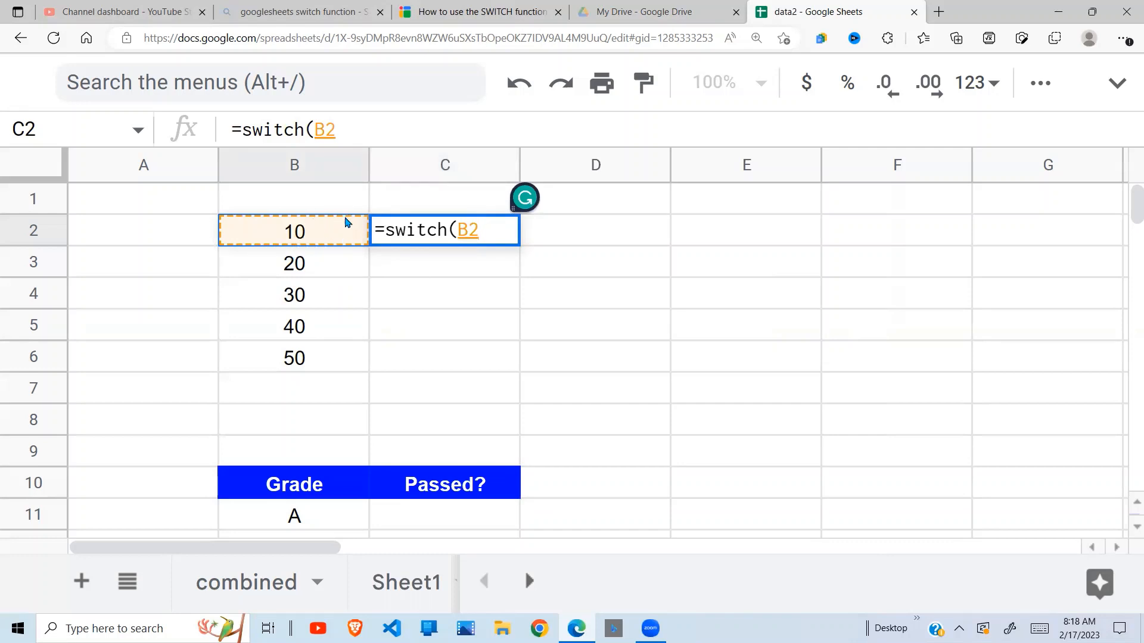
text(,)
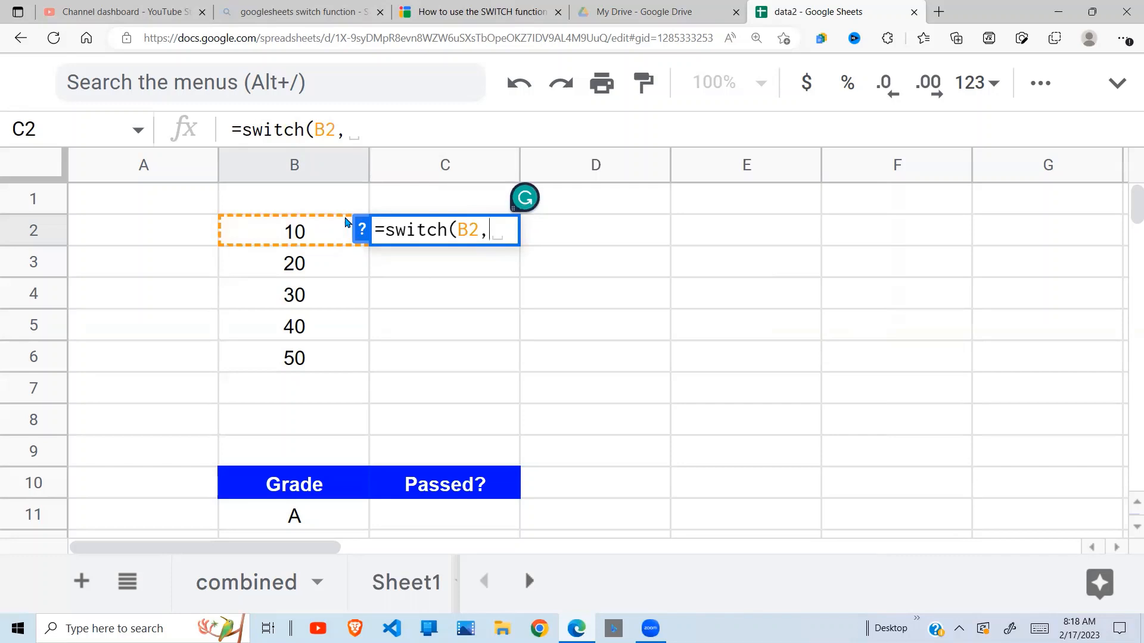
text(10,)
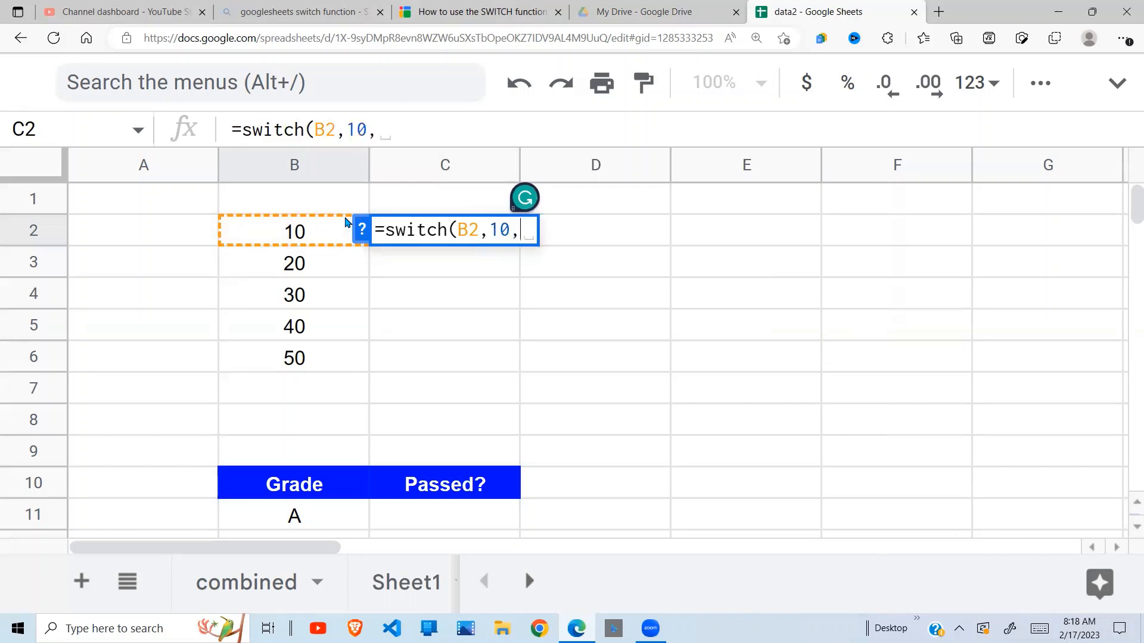
text(")
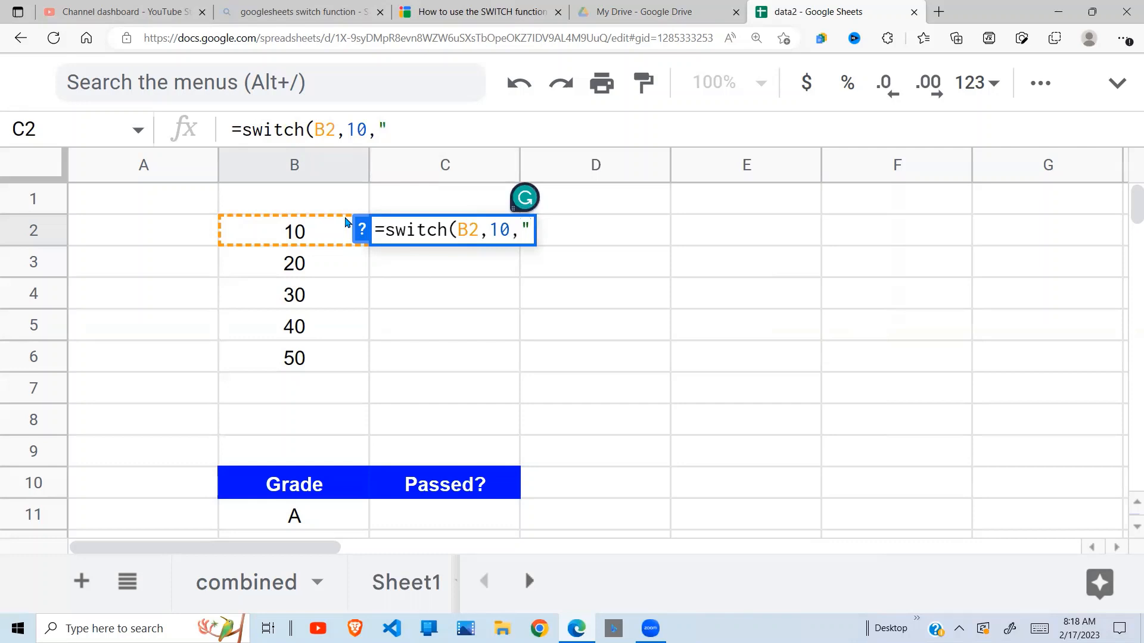
text(low)
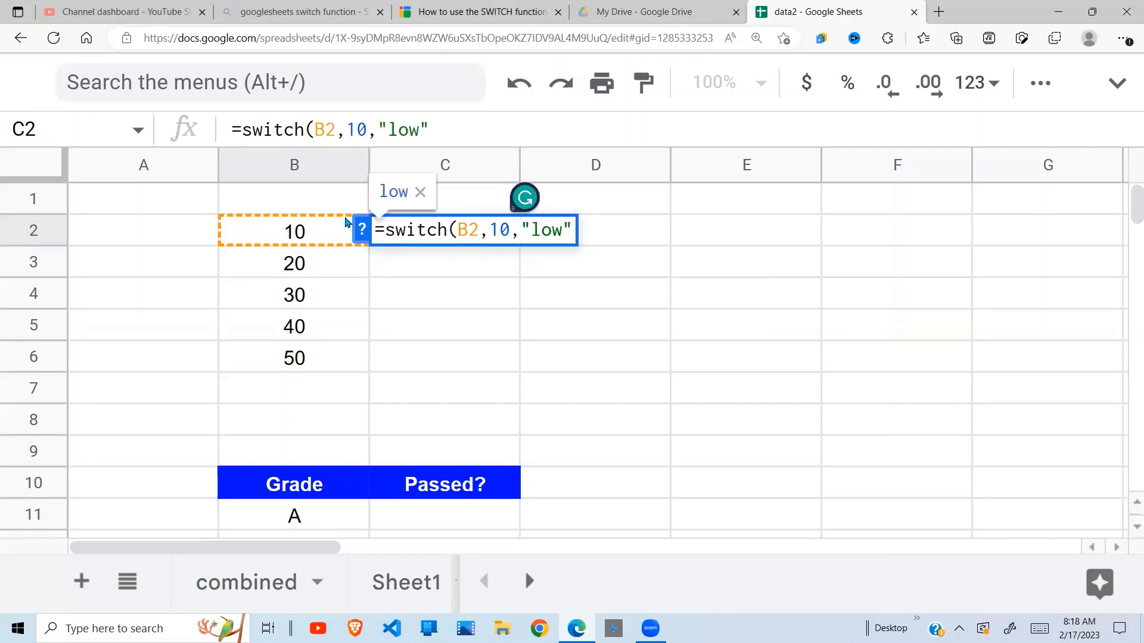
text(,)
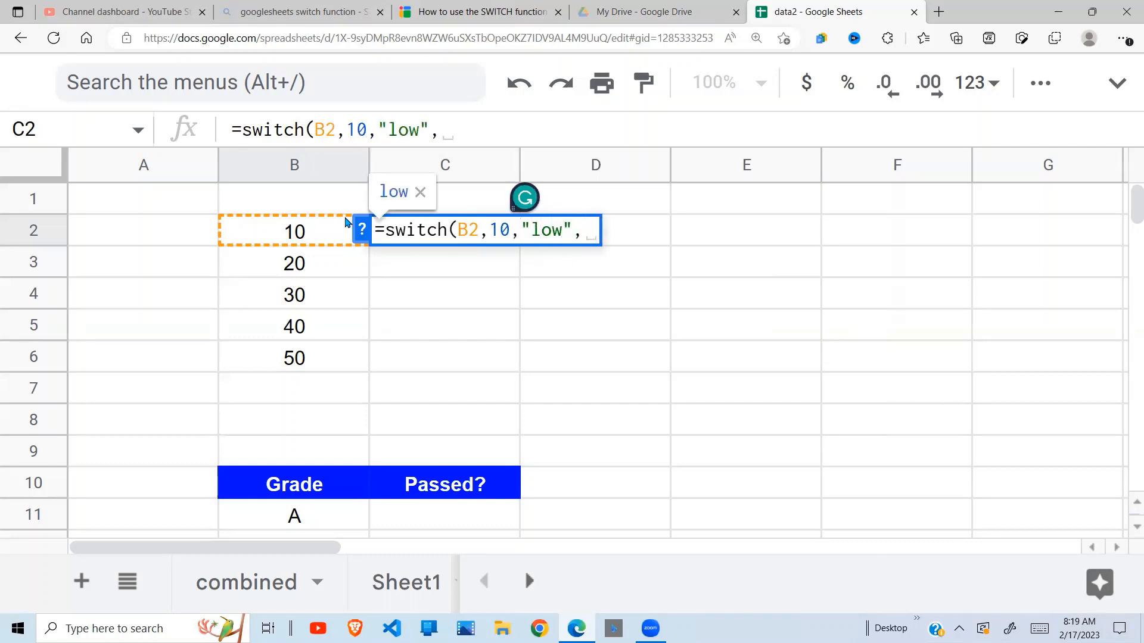
text(20,')
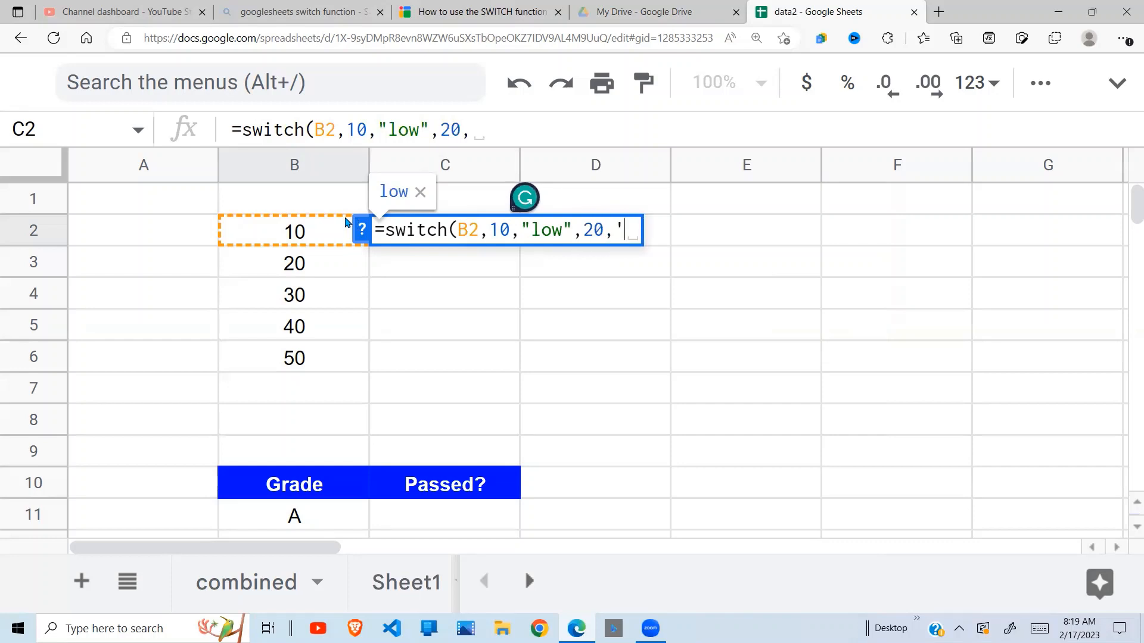
key(Backspace)
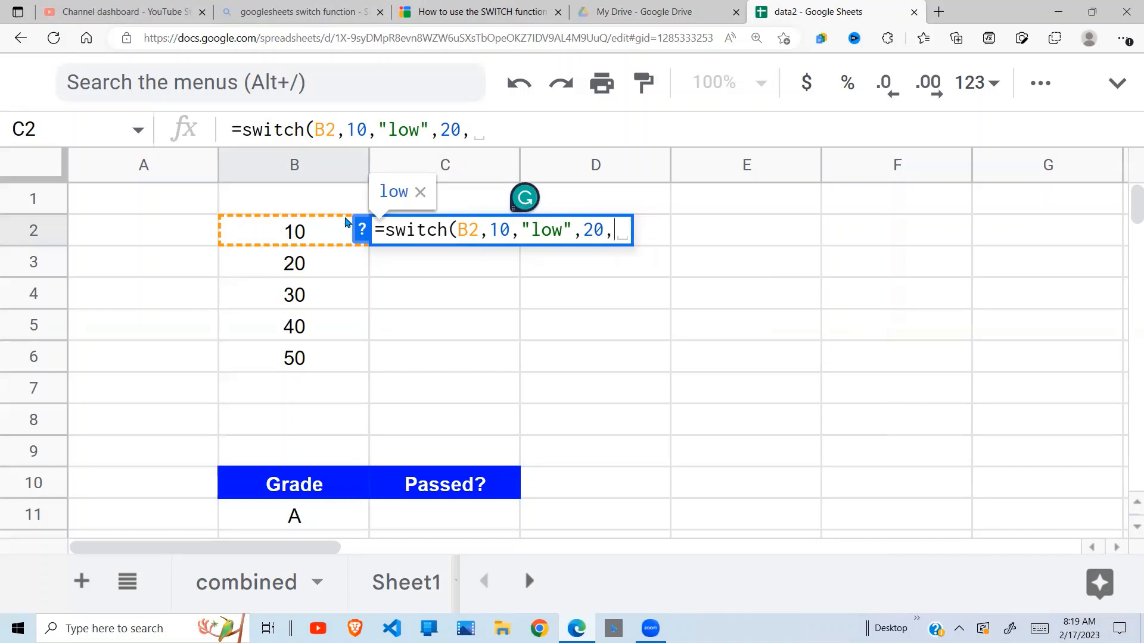
text("medi)
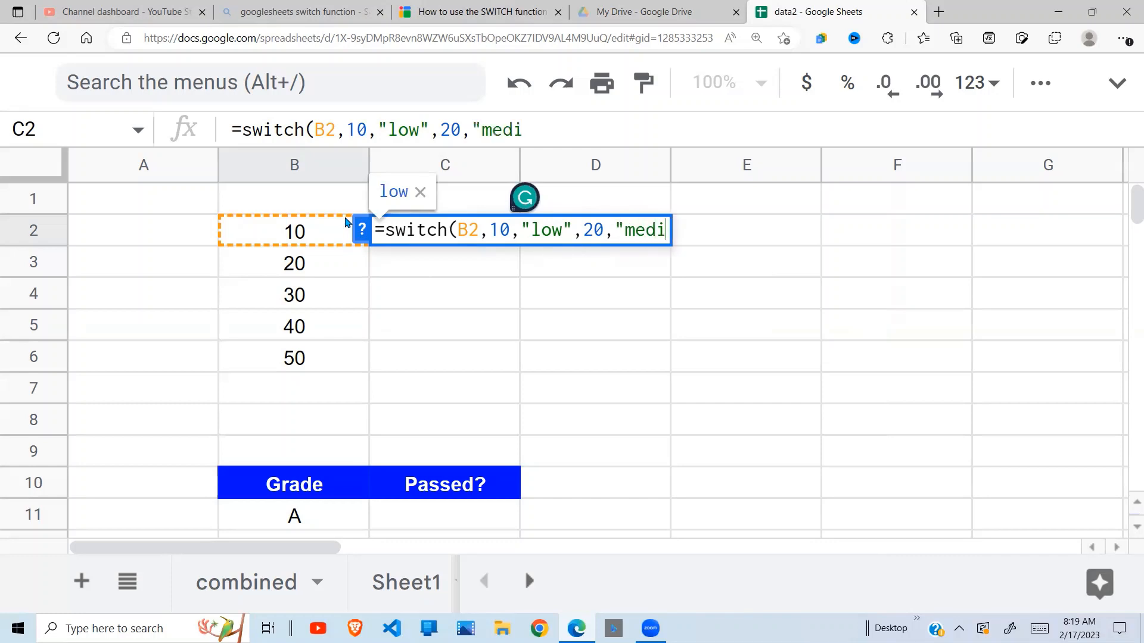
text(um")
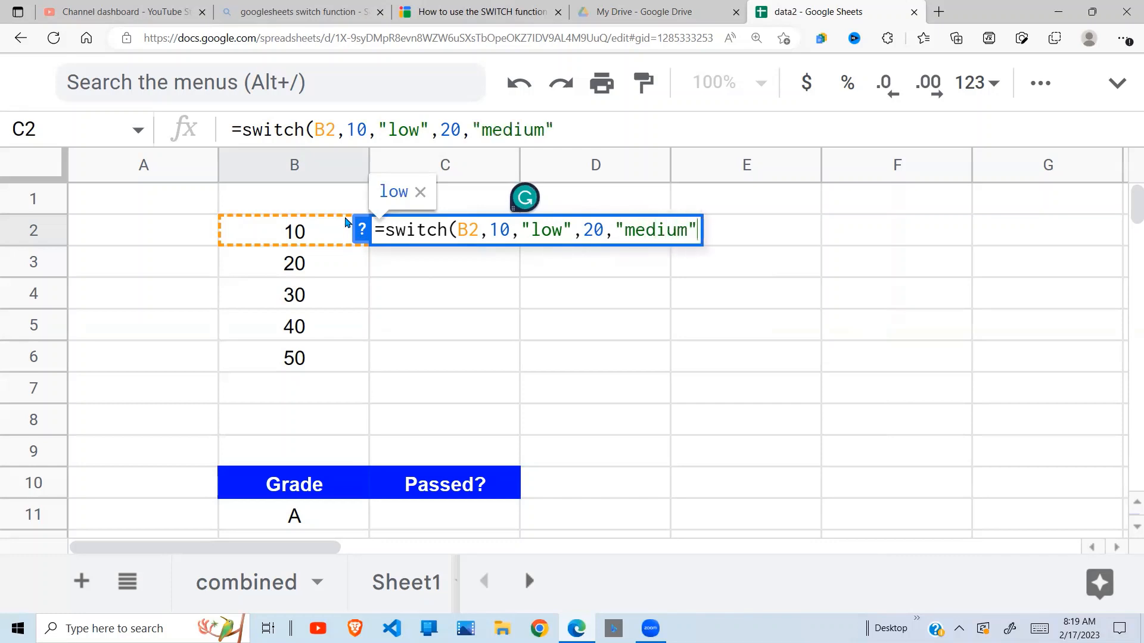
Map 30 to "high", default to "very high", and close the formula.
text(,)
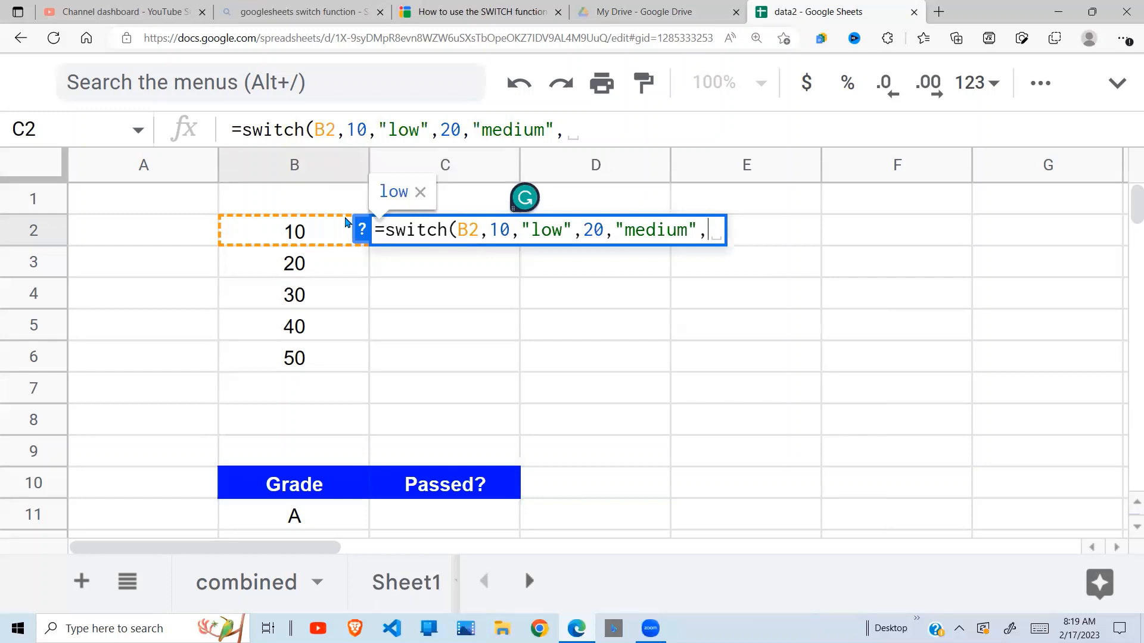
text(30,)
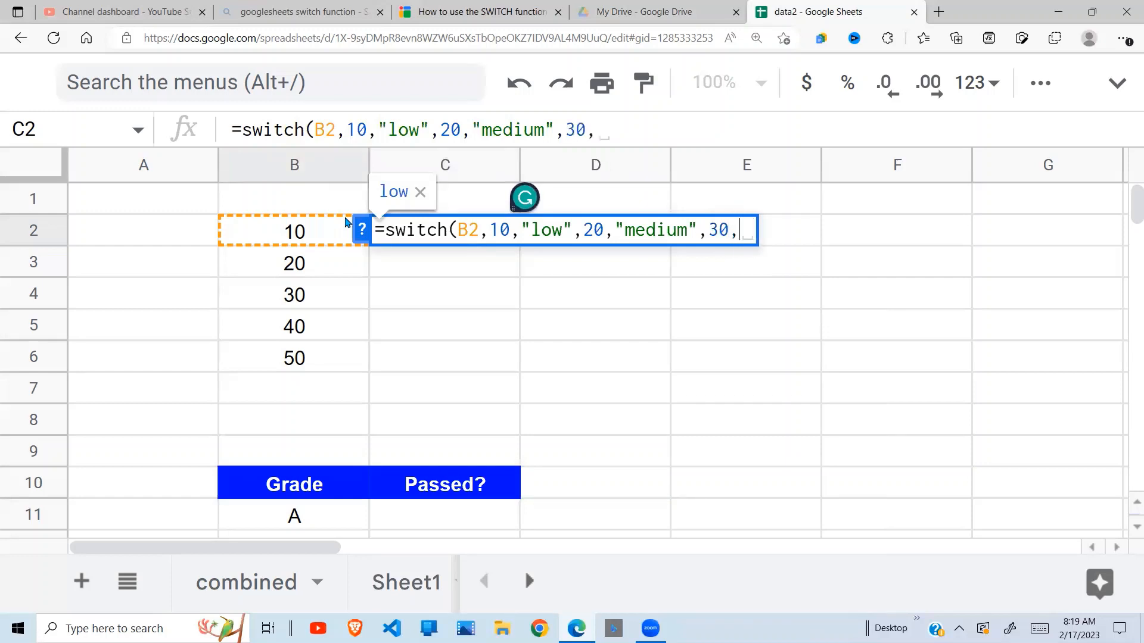
text("hih)
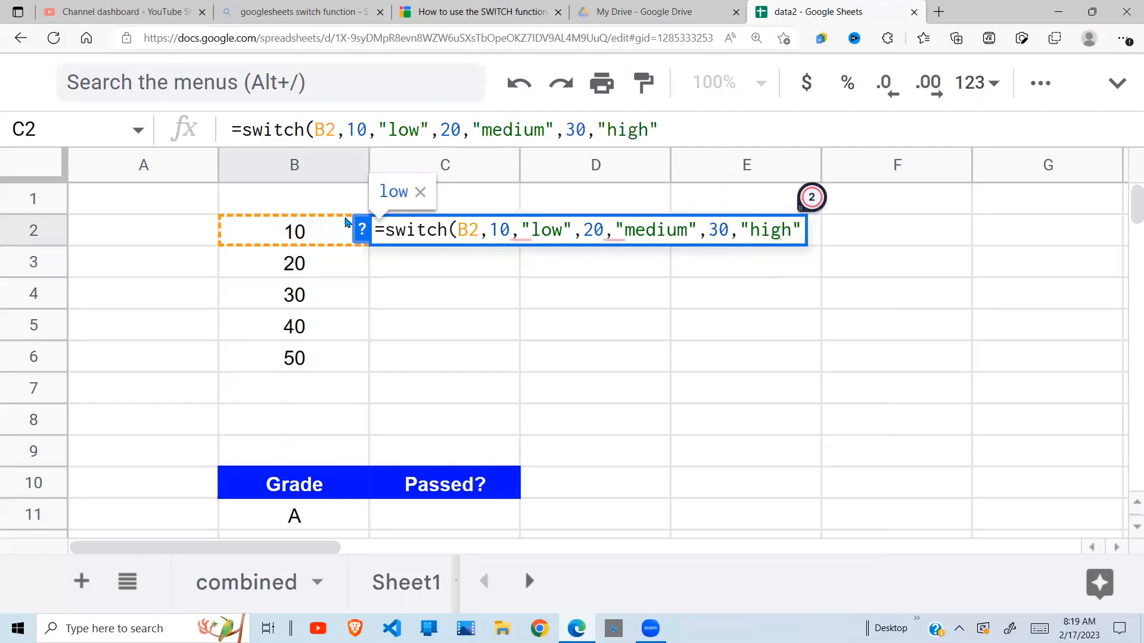
text(,)
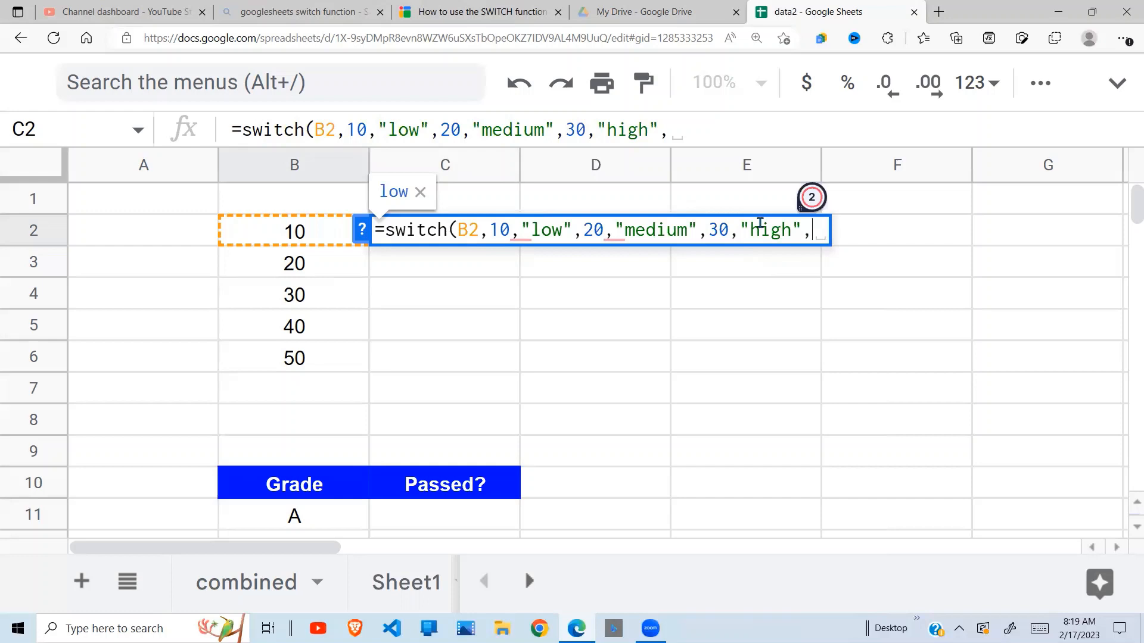
mouse_move(450, 345)
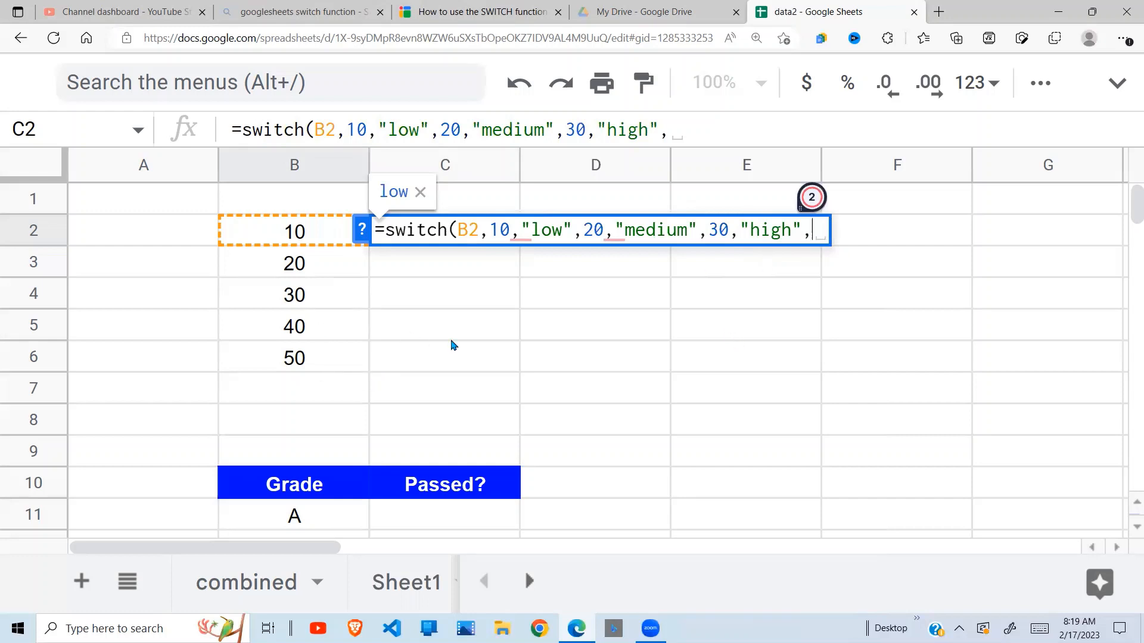
text(")
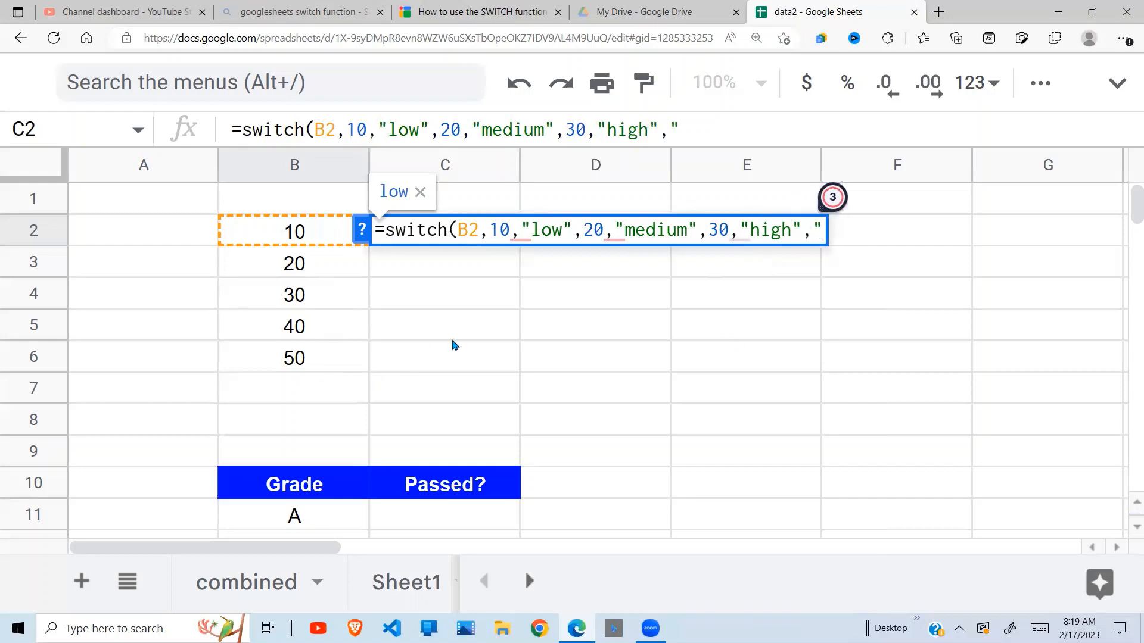
text(high)
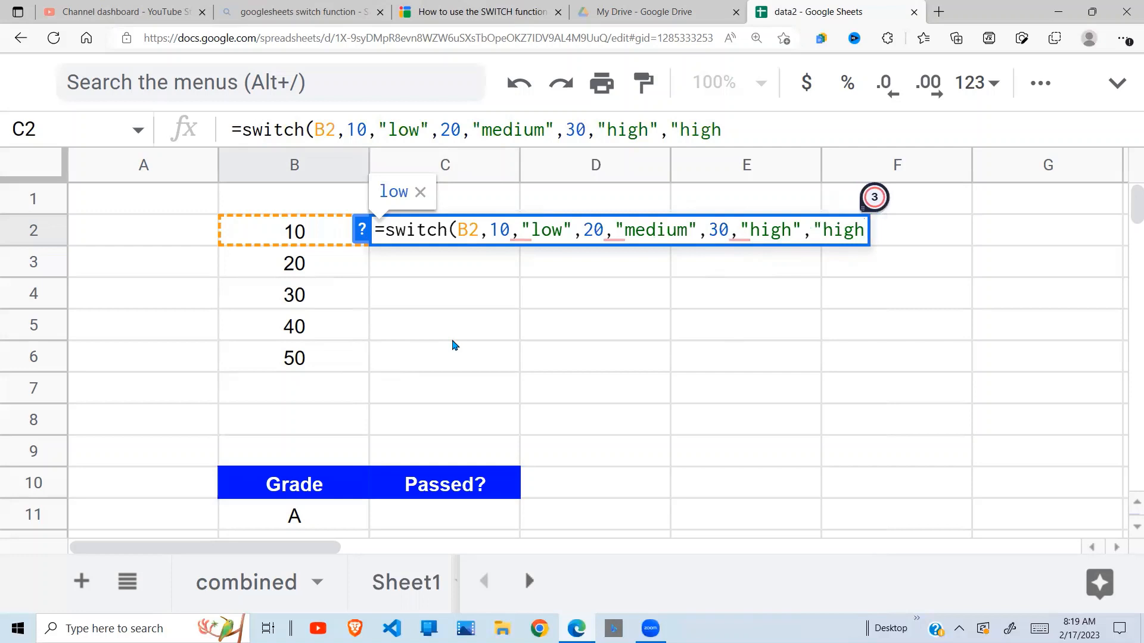
text(very)
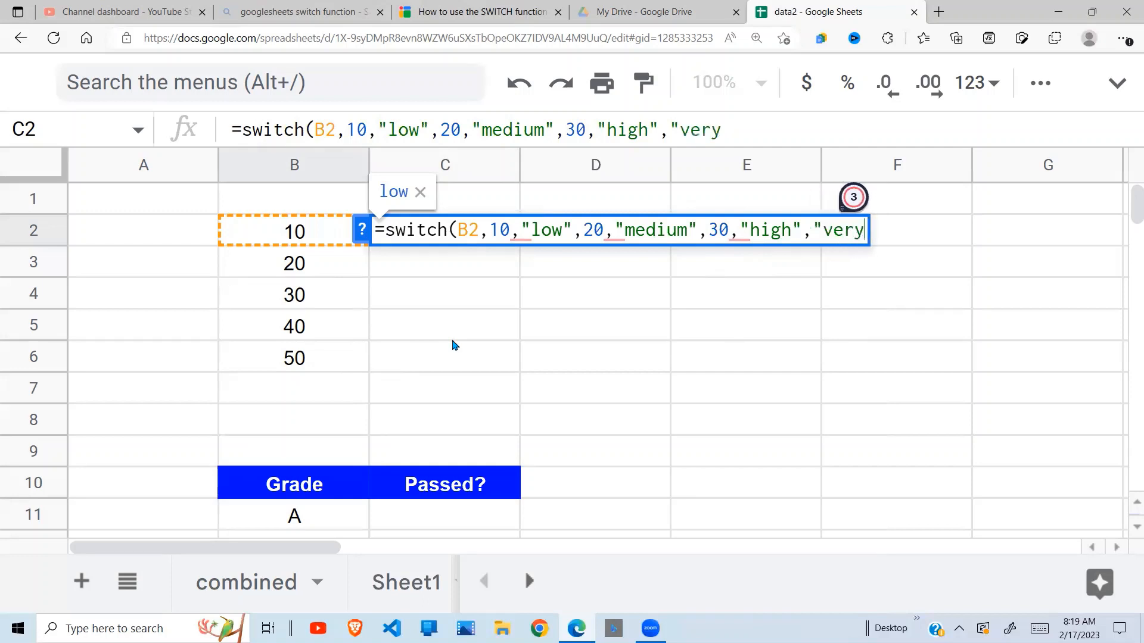
text(high)
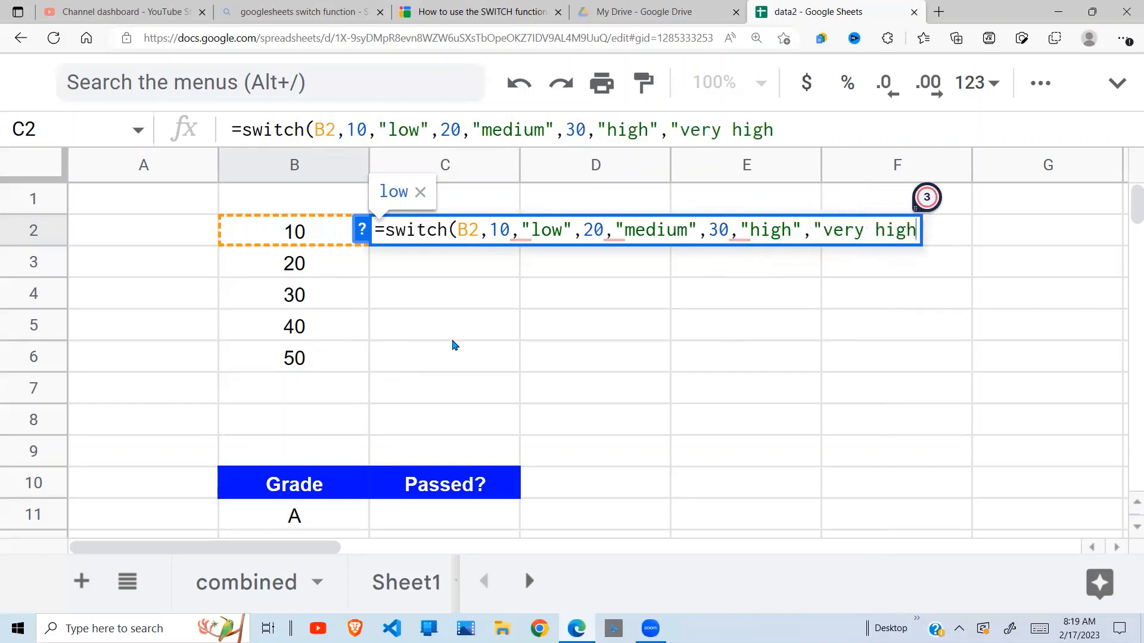
text())
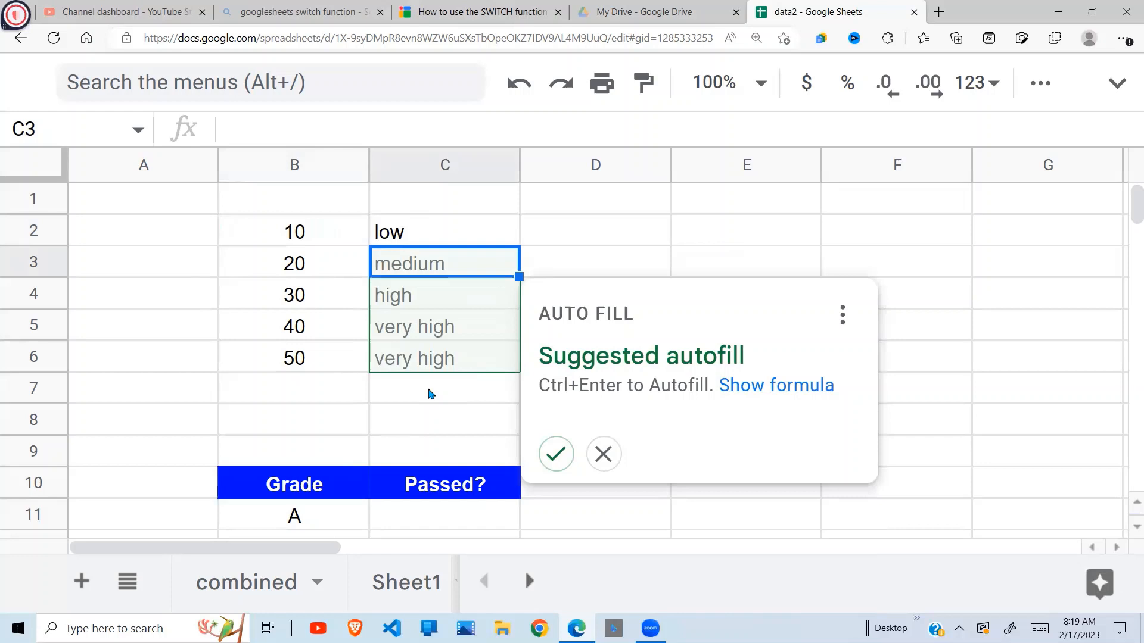
mouse_move(512, 402)
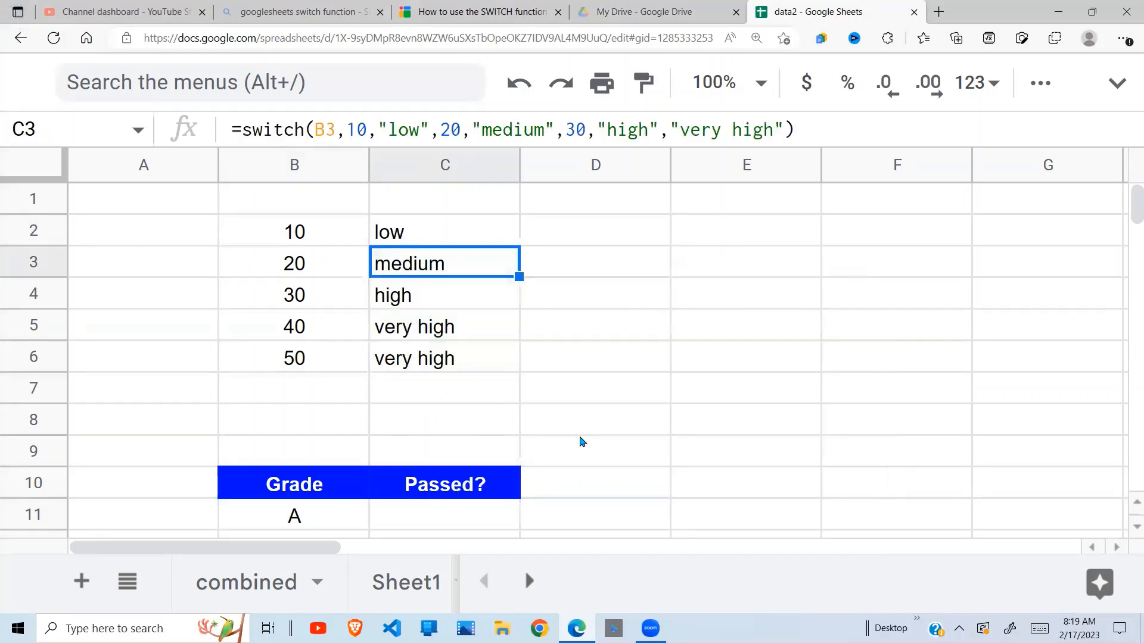
mouse_move(299, 233)
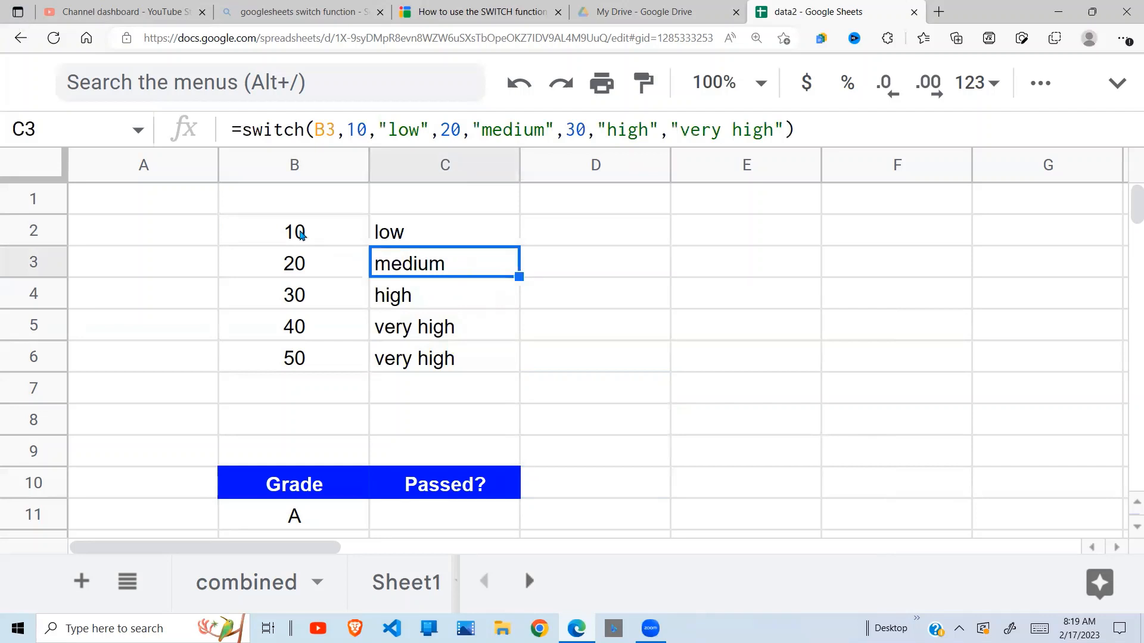
Check the autofilled SWITCH formulas in C2, C3, C4 and C6 against their B-column values.
click(445, 231)
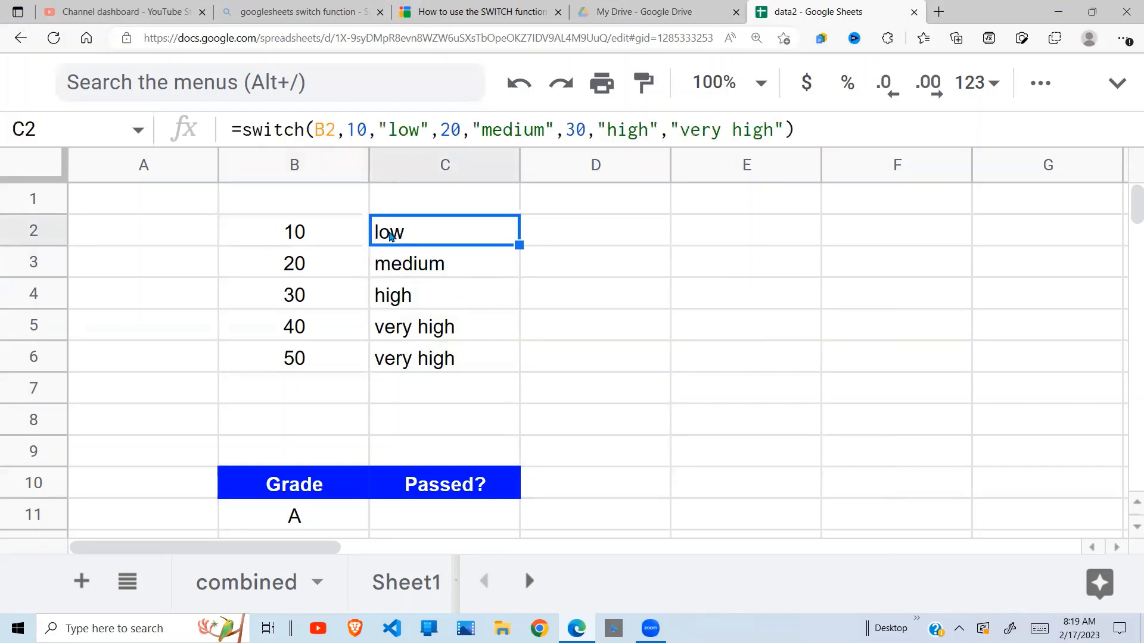
click(294, 263)
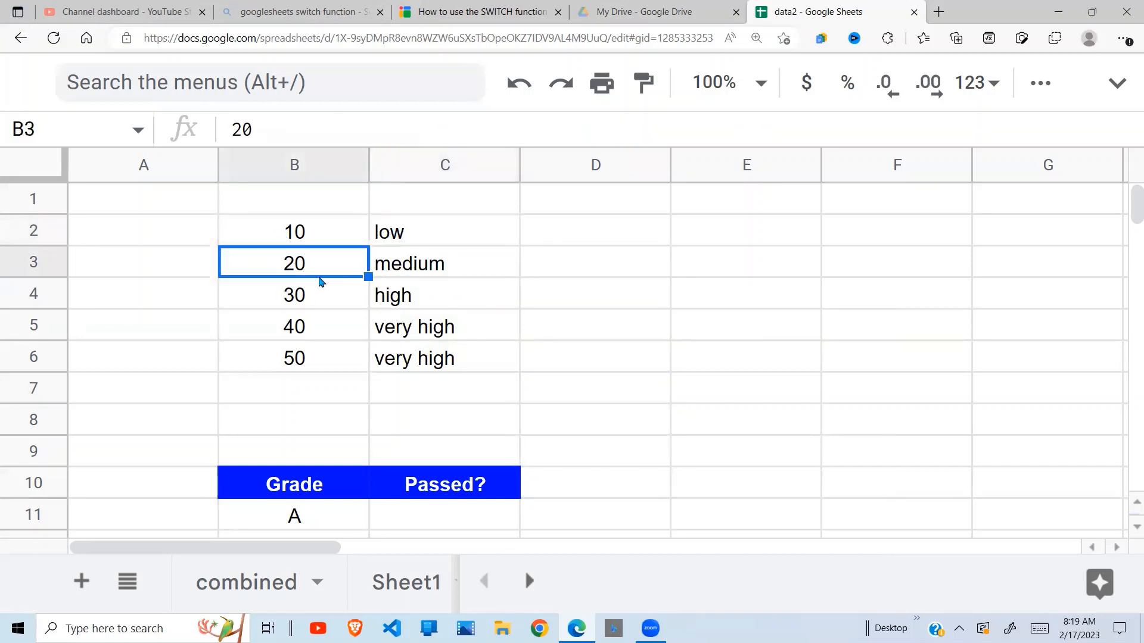
click(445, 263)
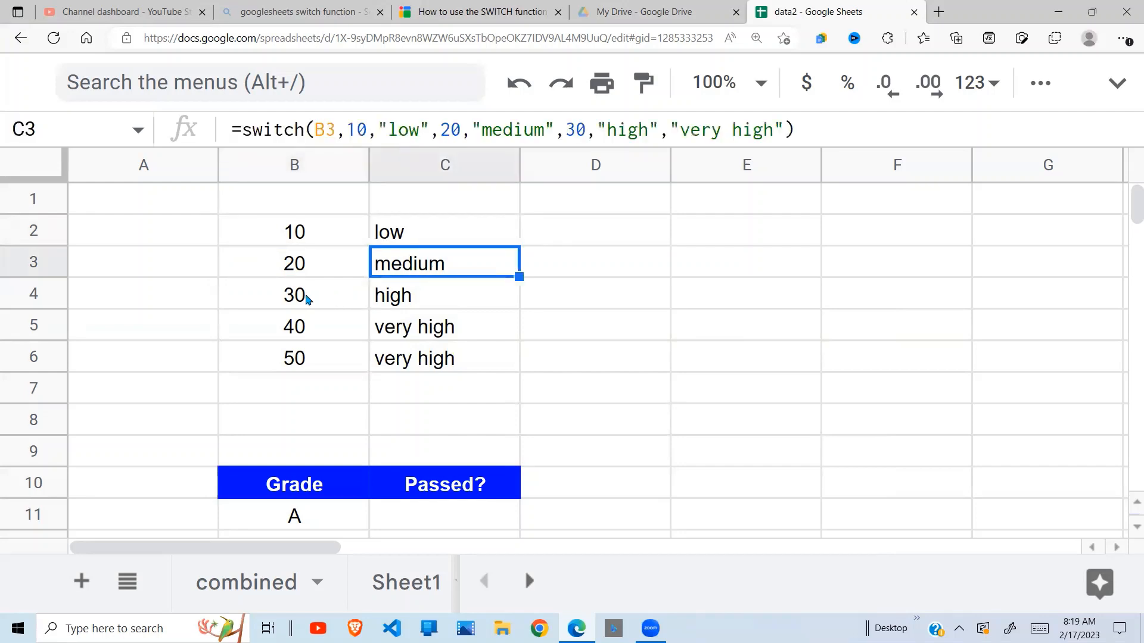
click(445, 294)
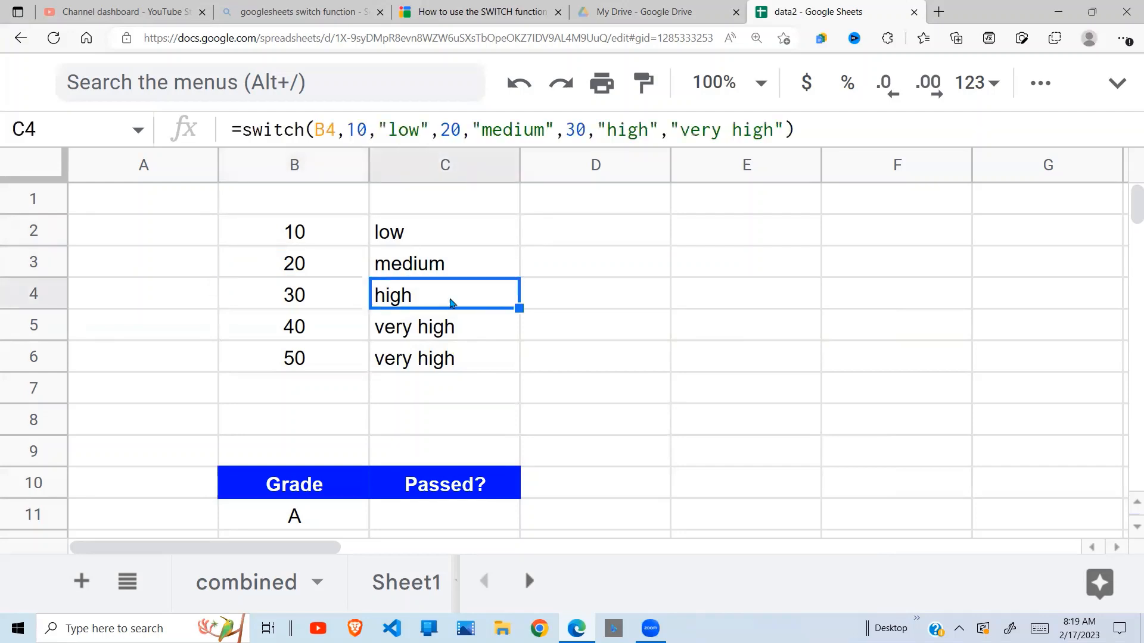
mouse_move(353, 332)
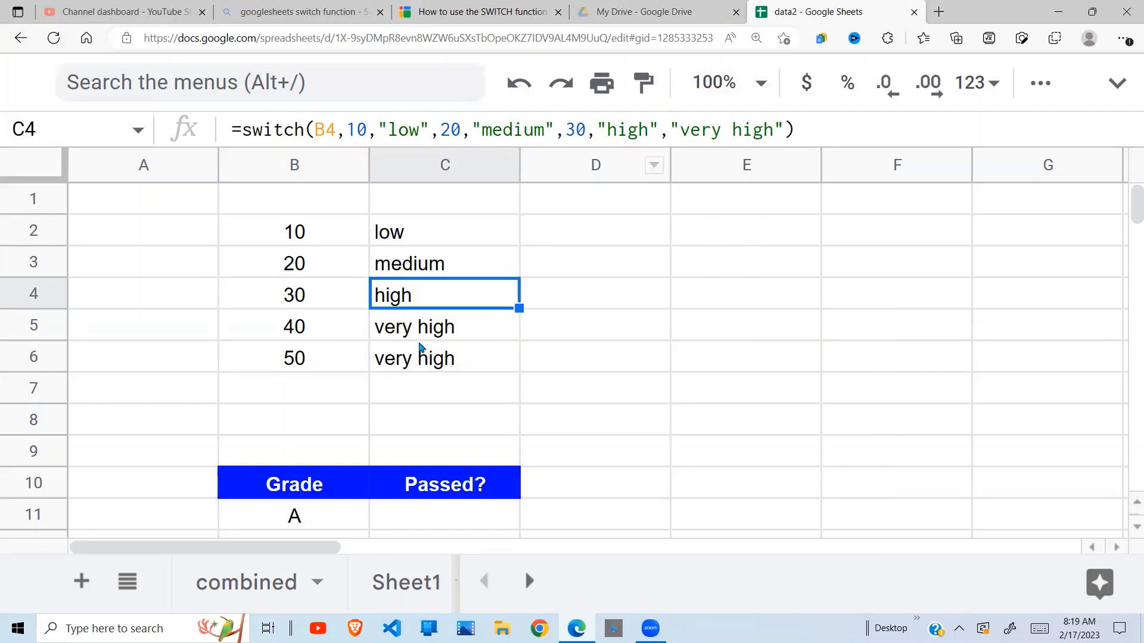
click(444, 357)
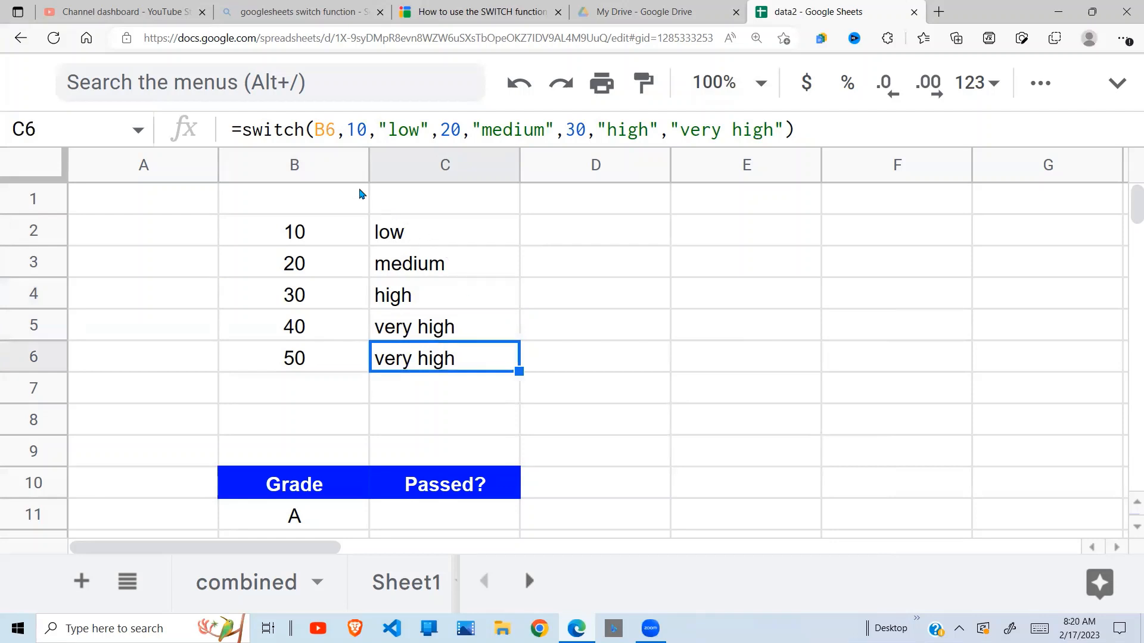
mouse_move(401, 238)
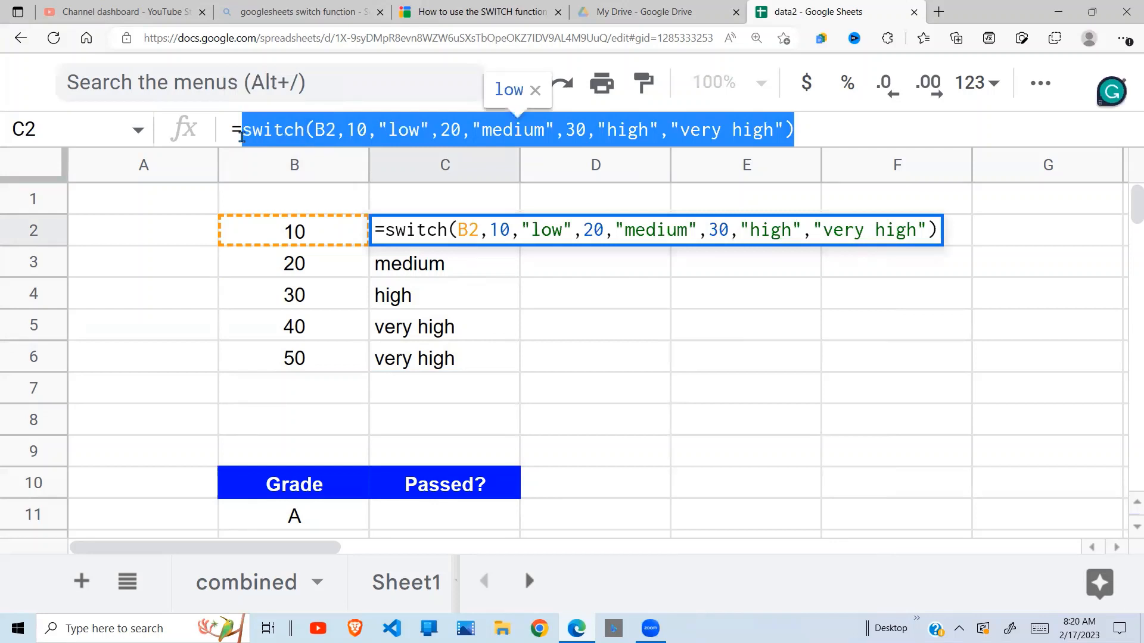
Copy the formula into D2 and change its reference to the range B2:B6 so it spills down.
click(594, 231)
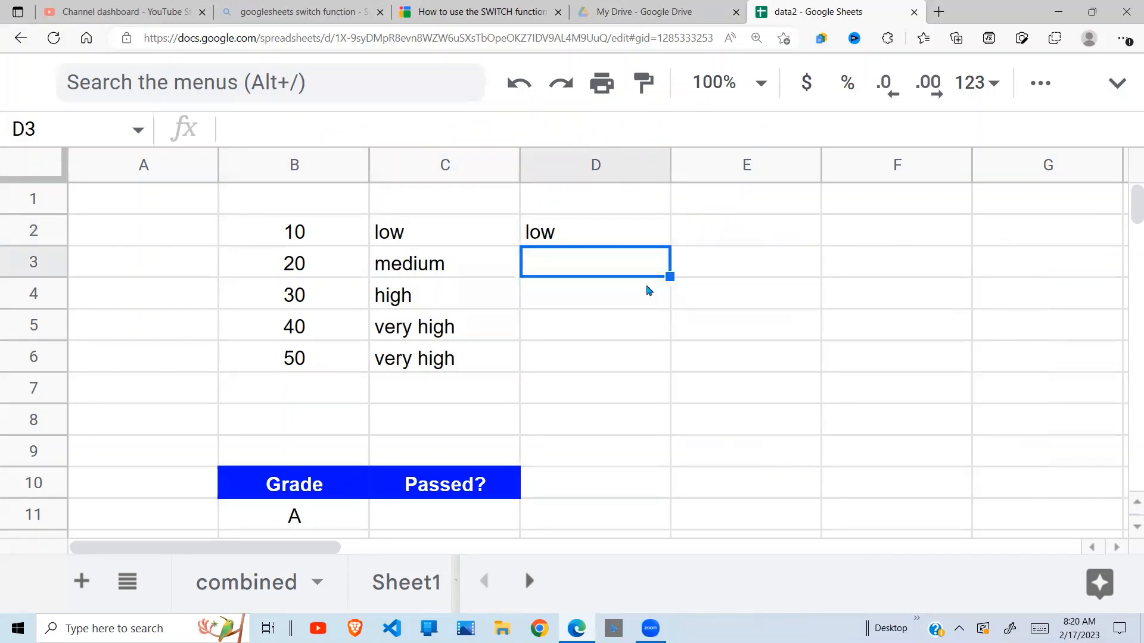
click(594, 231)
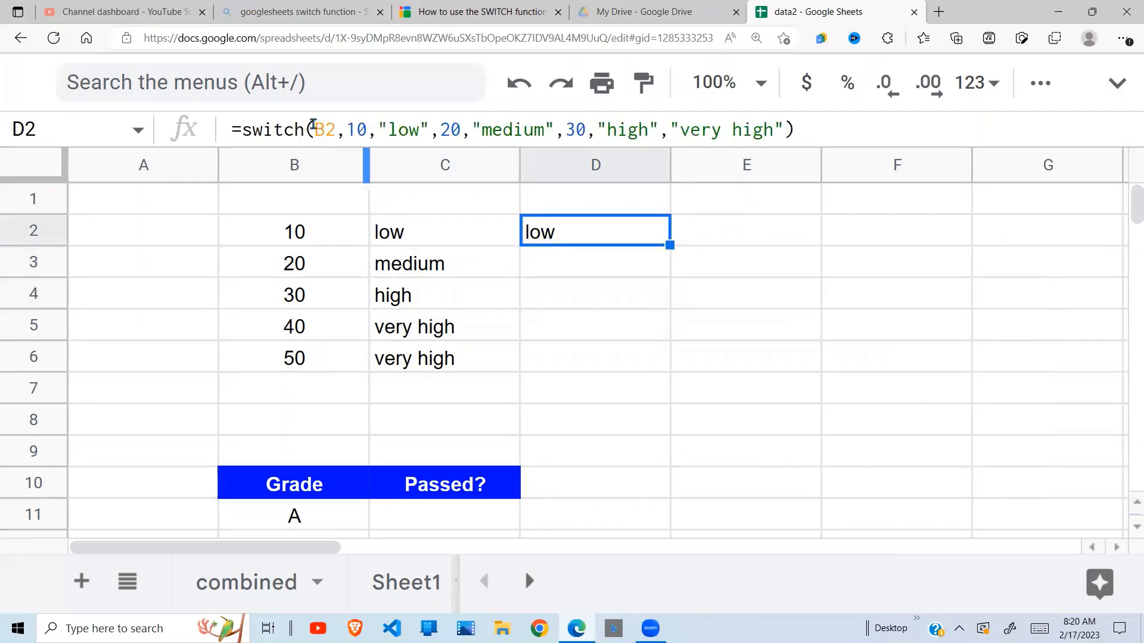
double_click(594, 231)
text(:)
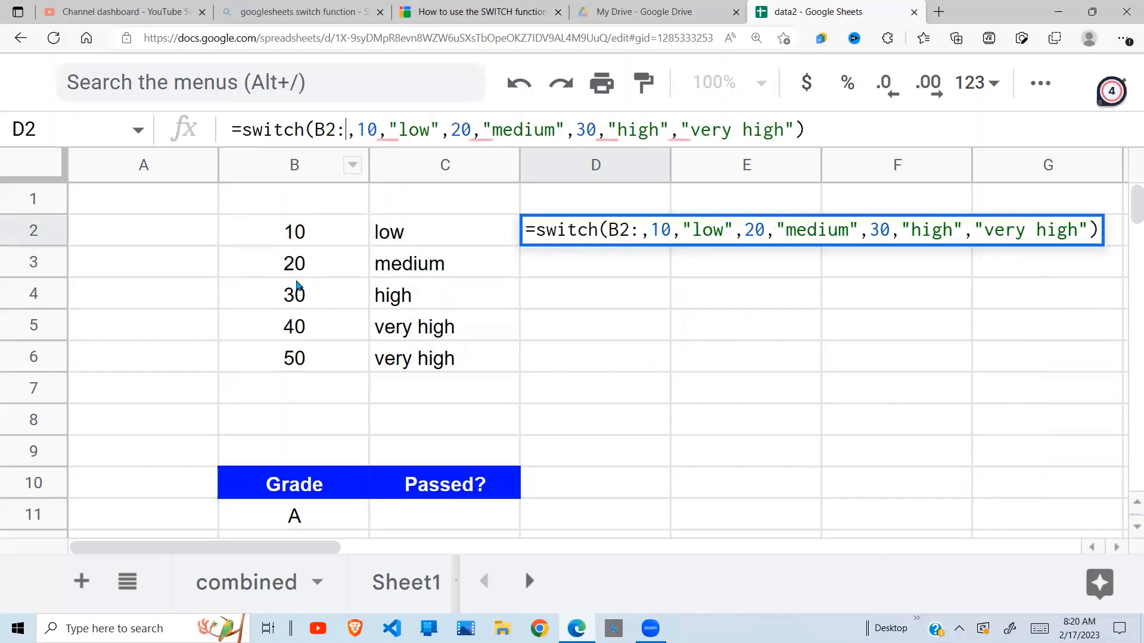
mouse_move(296, 362)
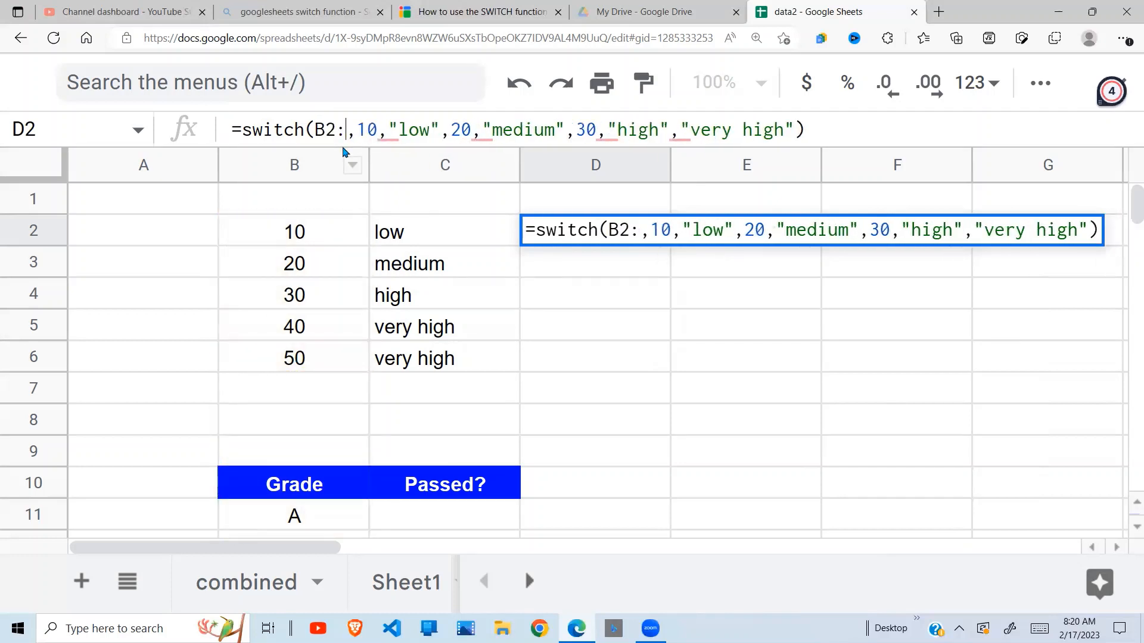
text(B)
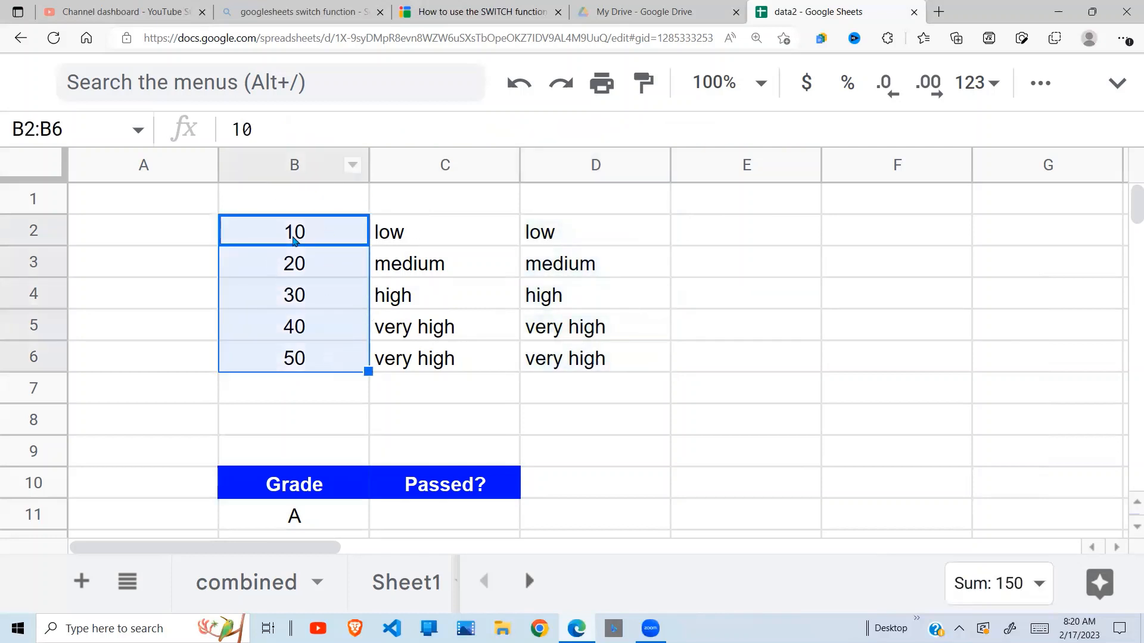
click(444, 231)
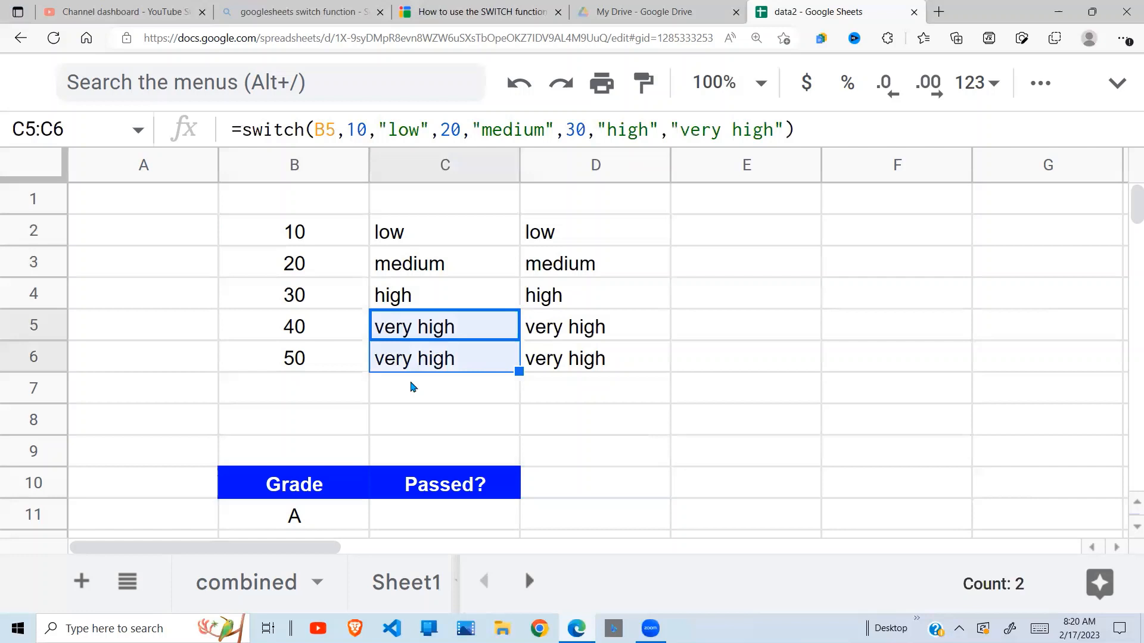
click(445, 418)
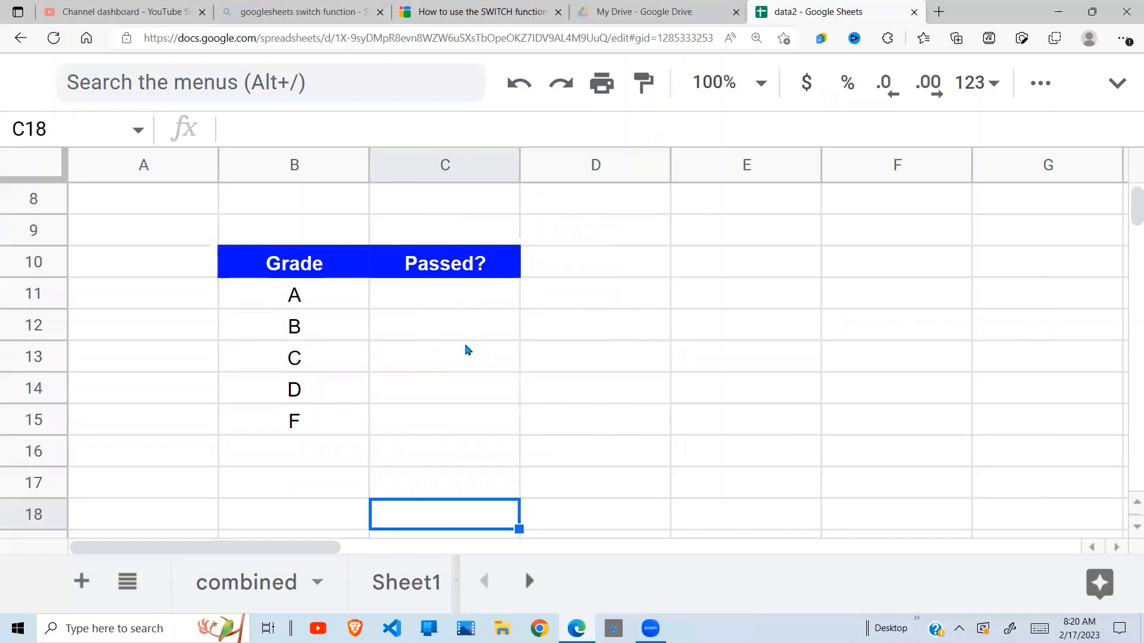
Start a SWITCH formula in C11 on the grade range mapping "A" to "PASS".
click(444, 264)
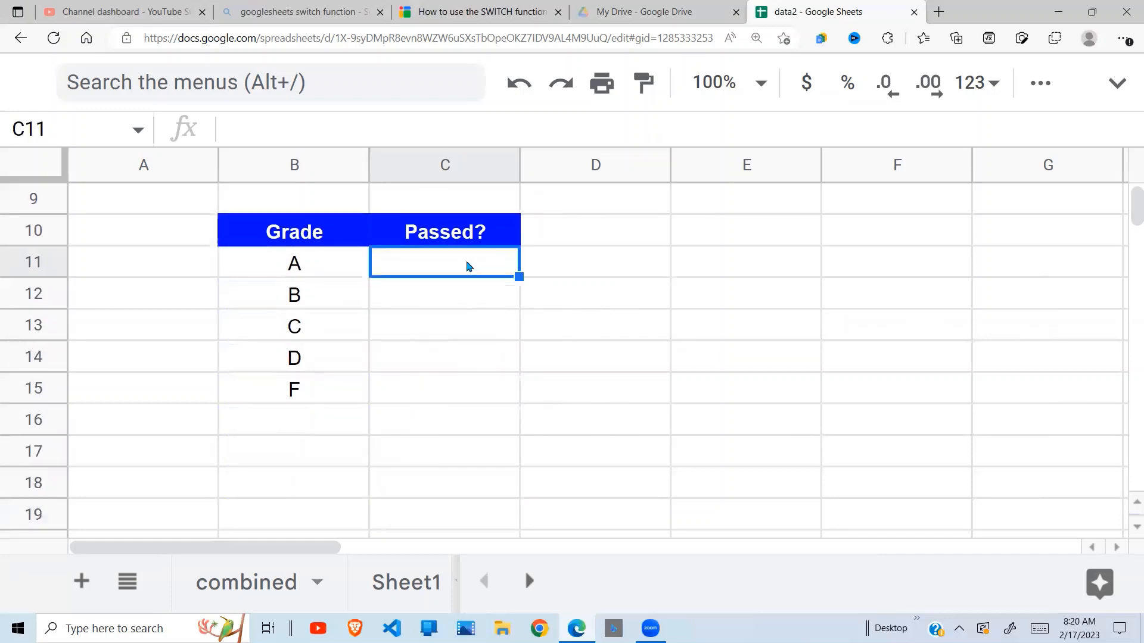
text(=swit)
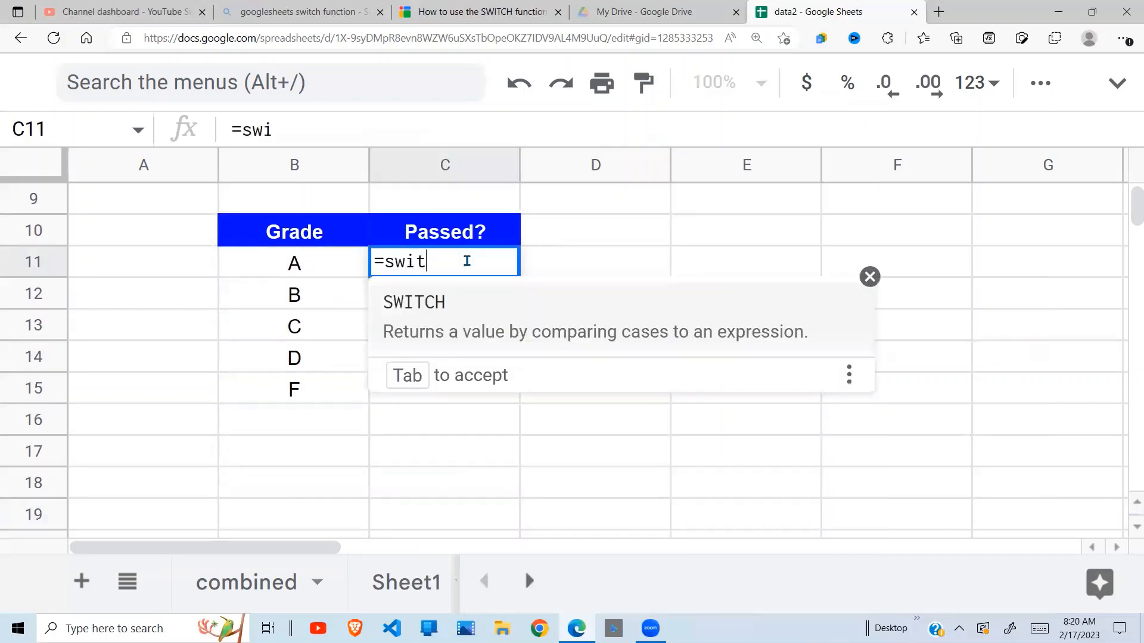
text(ch(B11:B15)
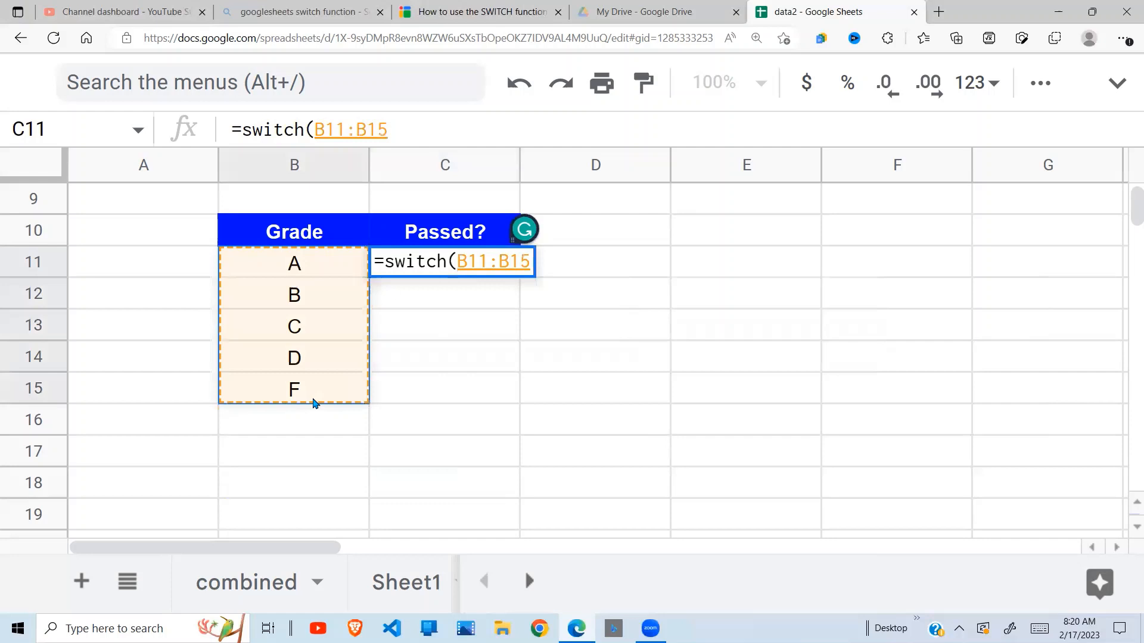
text(,)
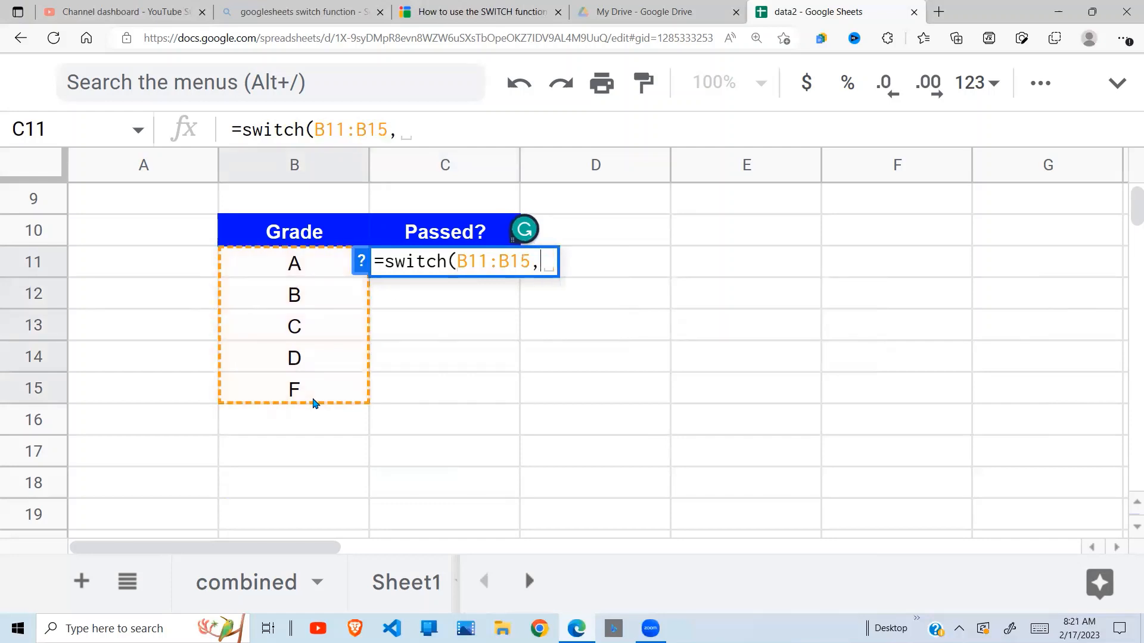
mouse_move(296, 292)
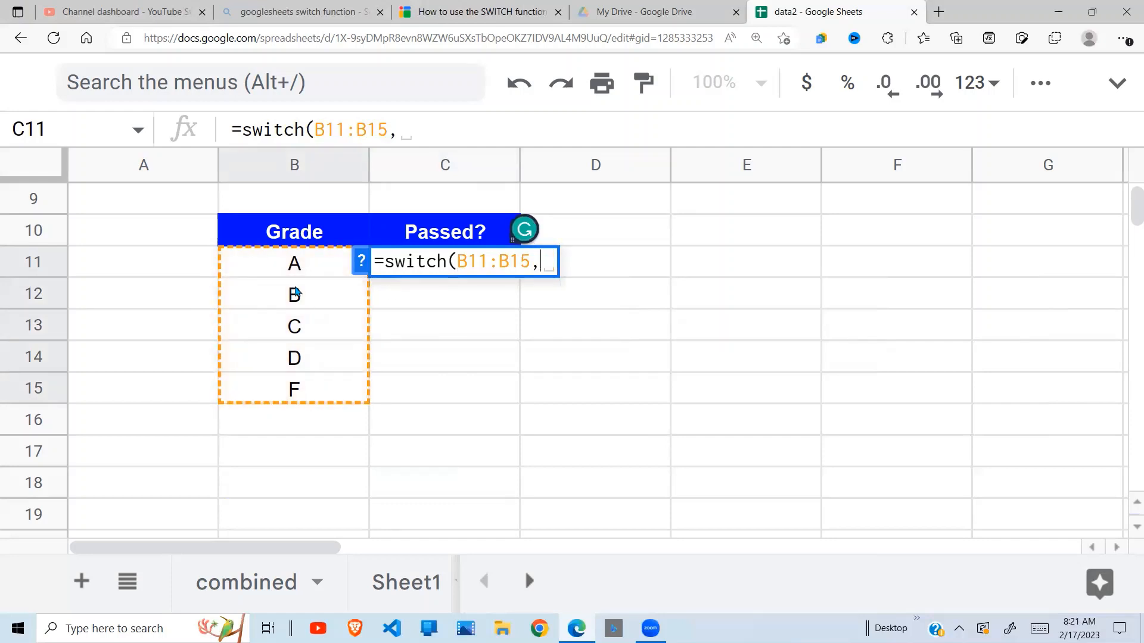
mouse_move(306, 352)
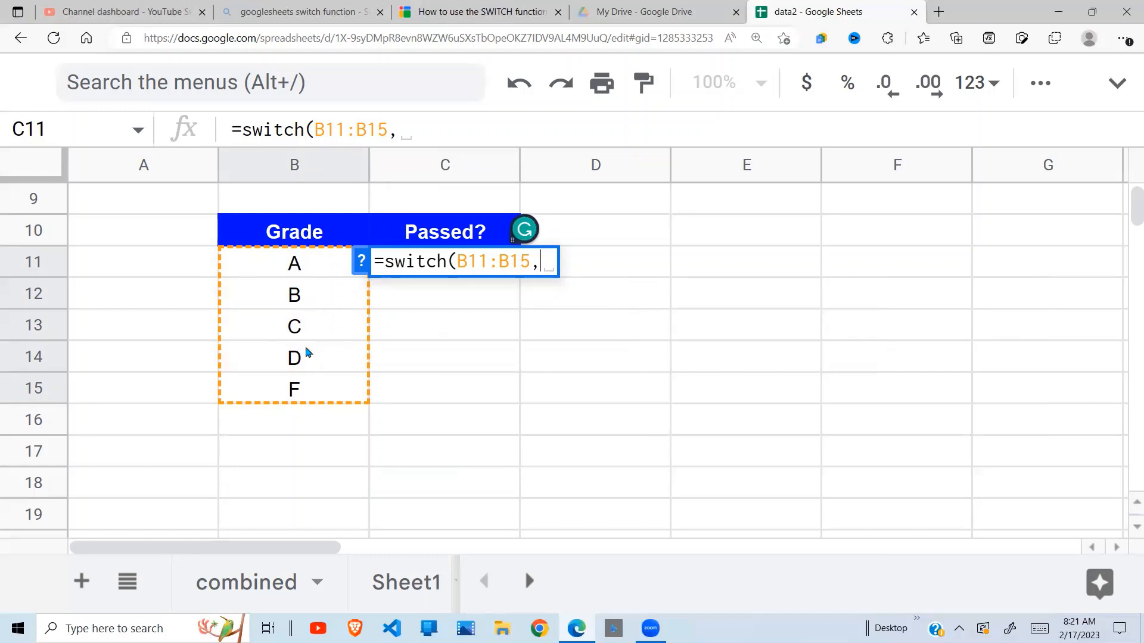
mouse_move(309, 428)
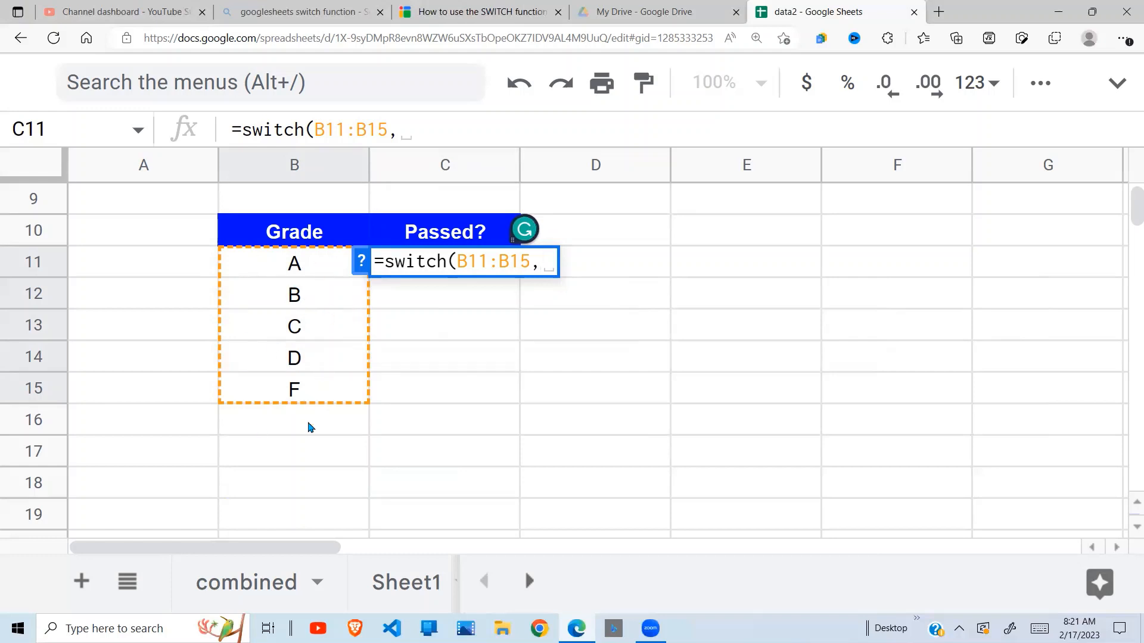
mouse_move(393, 392)
text(")
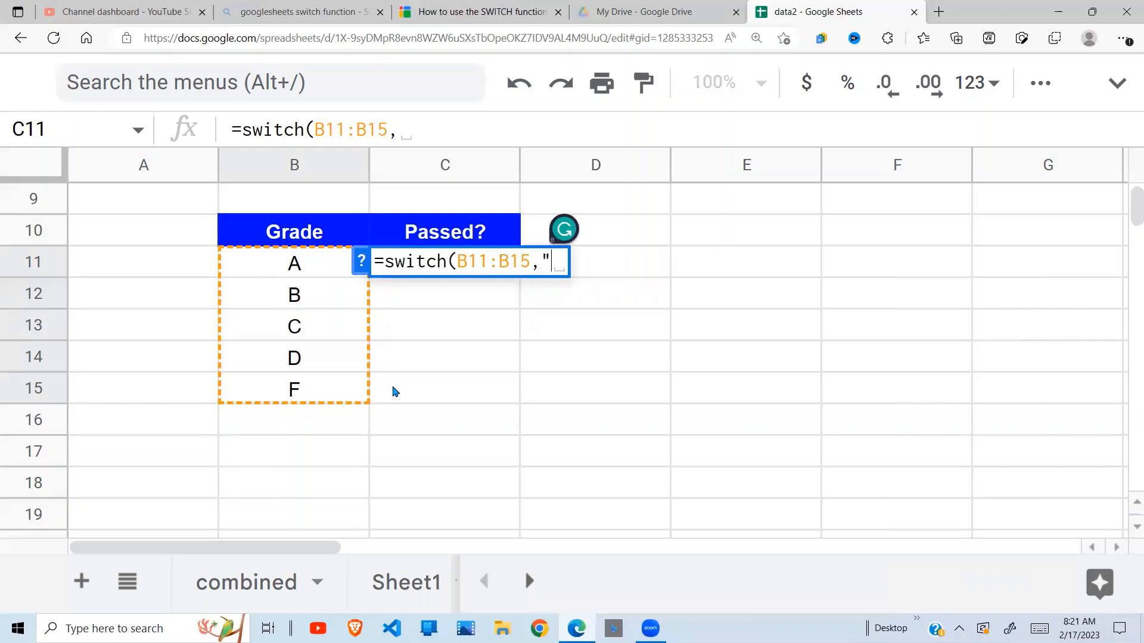
text(A)
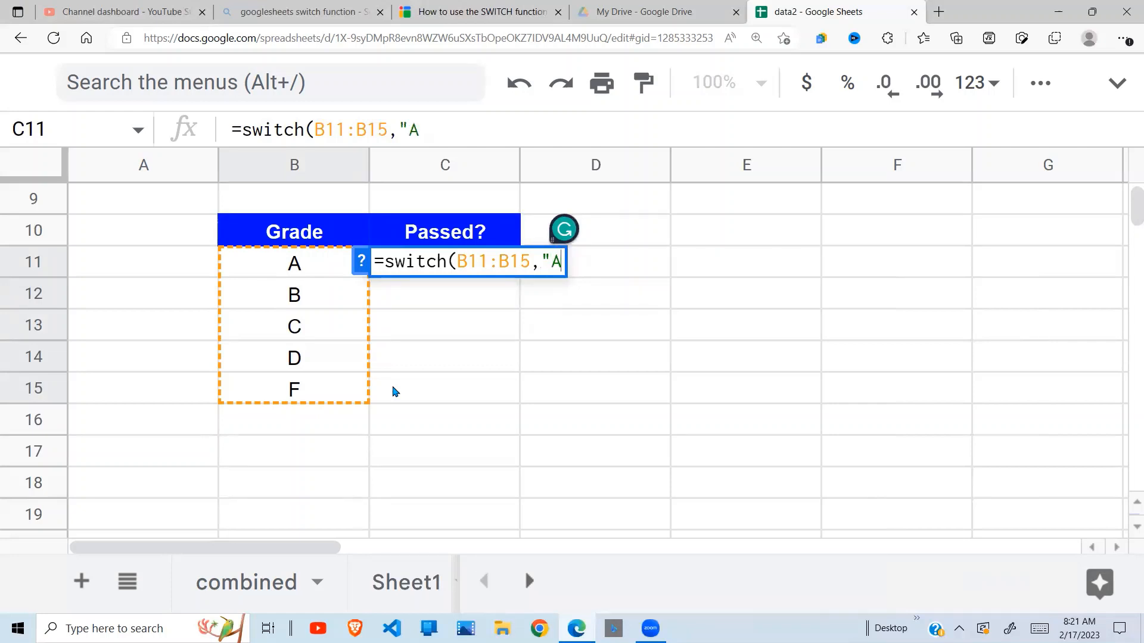
text(,)
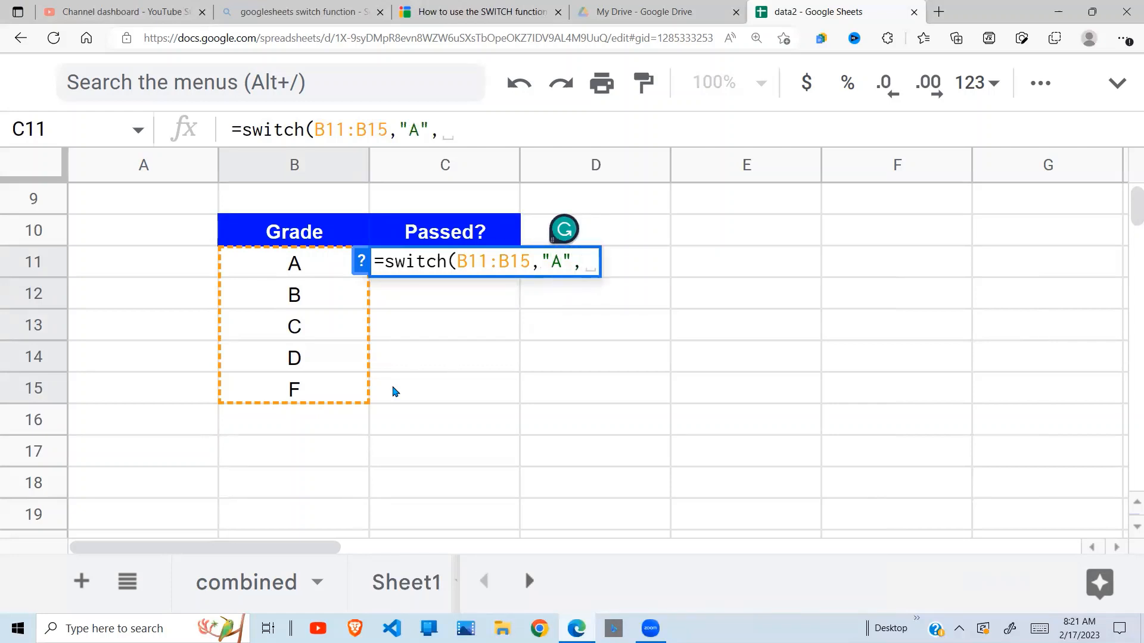
text(")
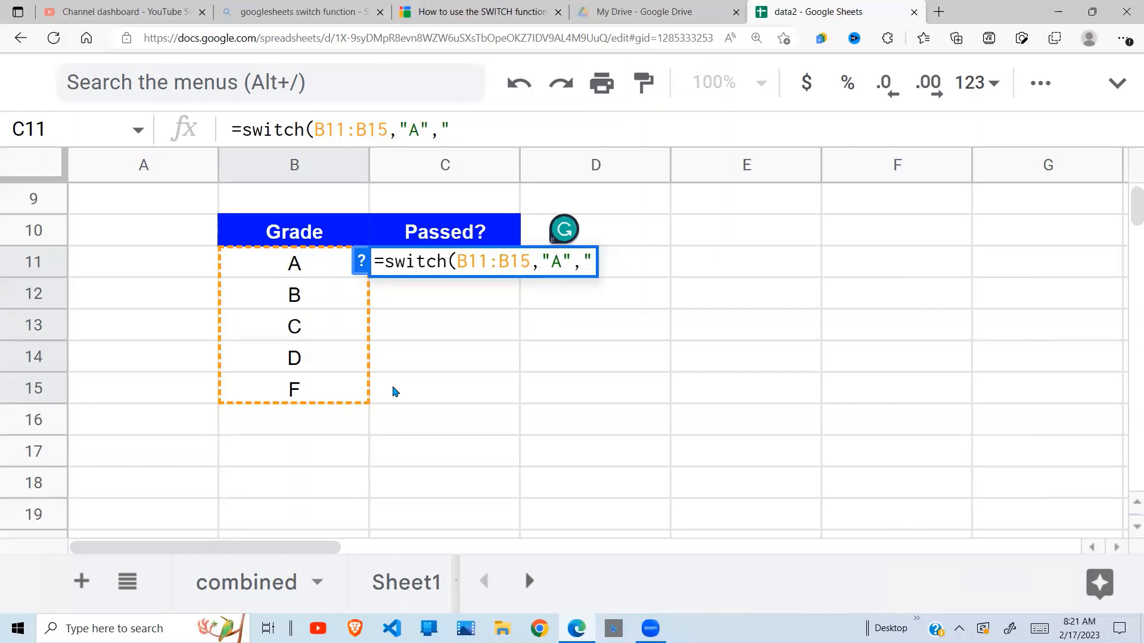
text(PASS)
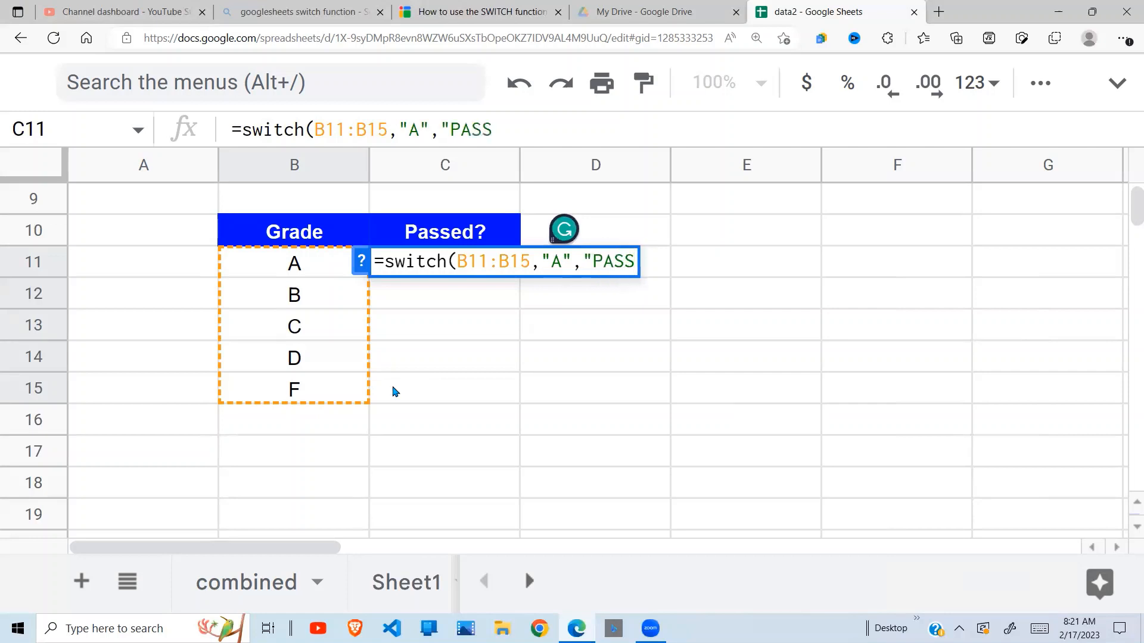
Add grade "B" mapped to "PASS" to the formula.
text(,)
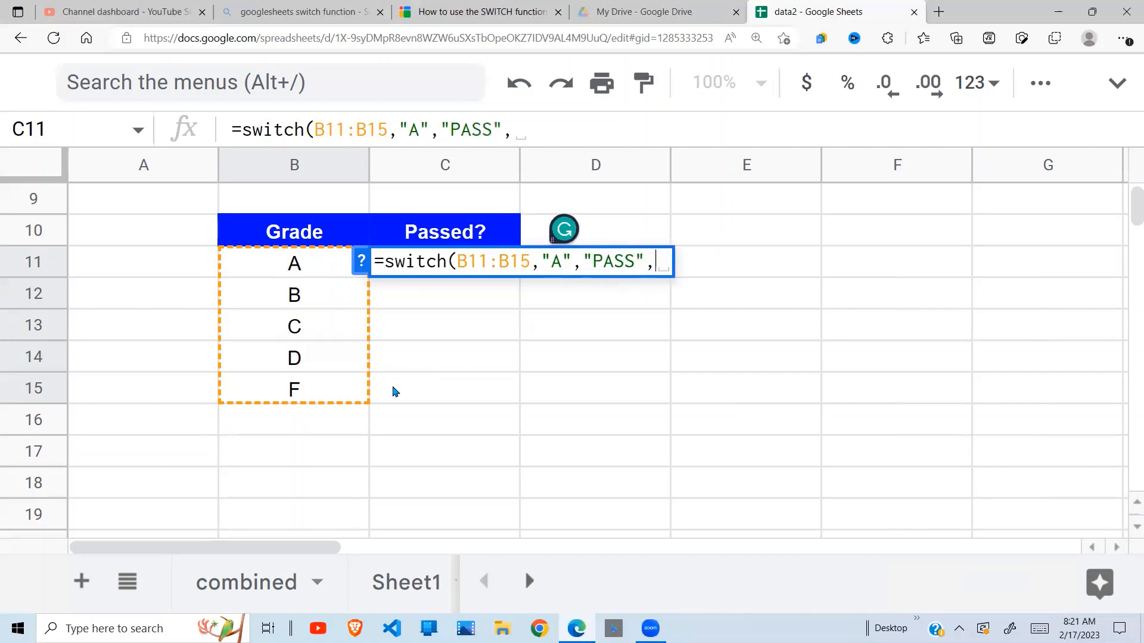
text("B")
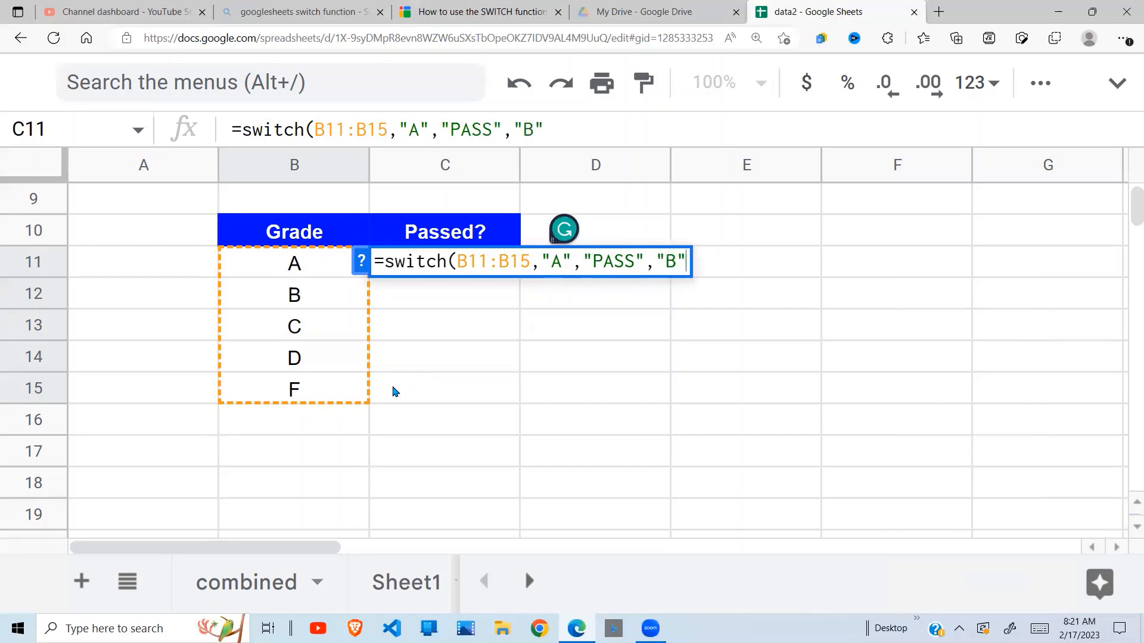
text(,")
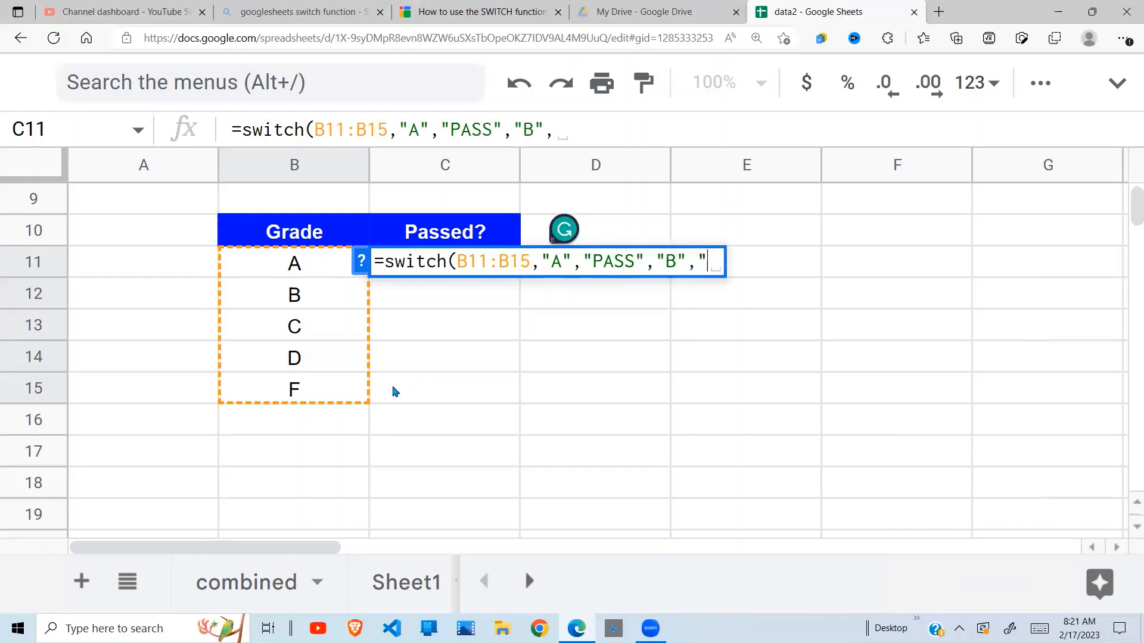
text(p)
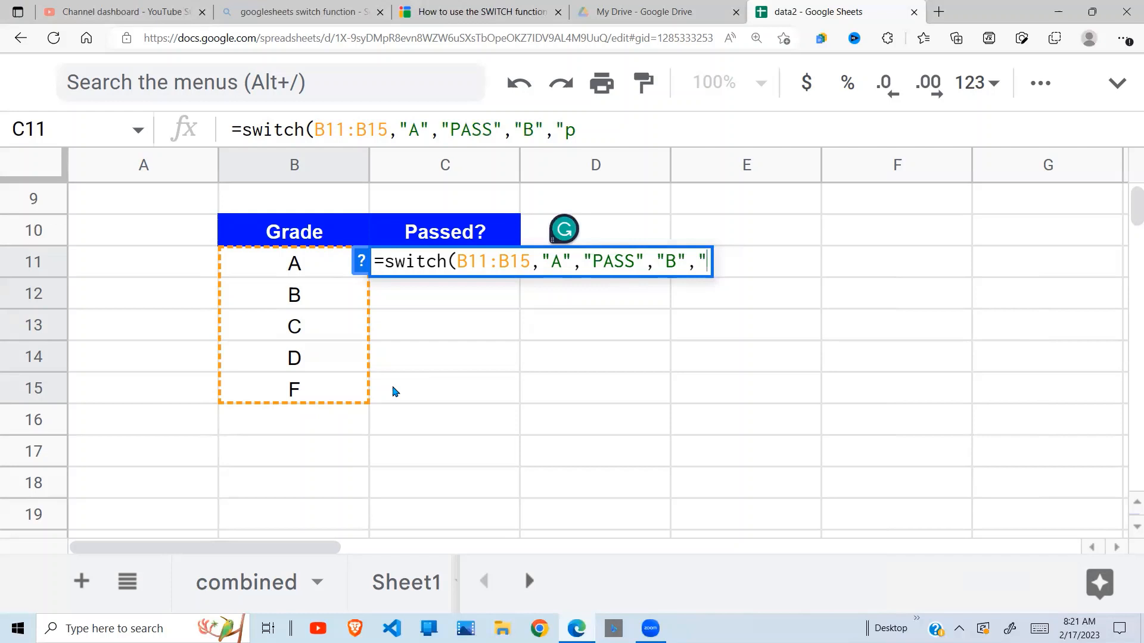
text(PASS")
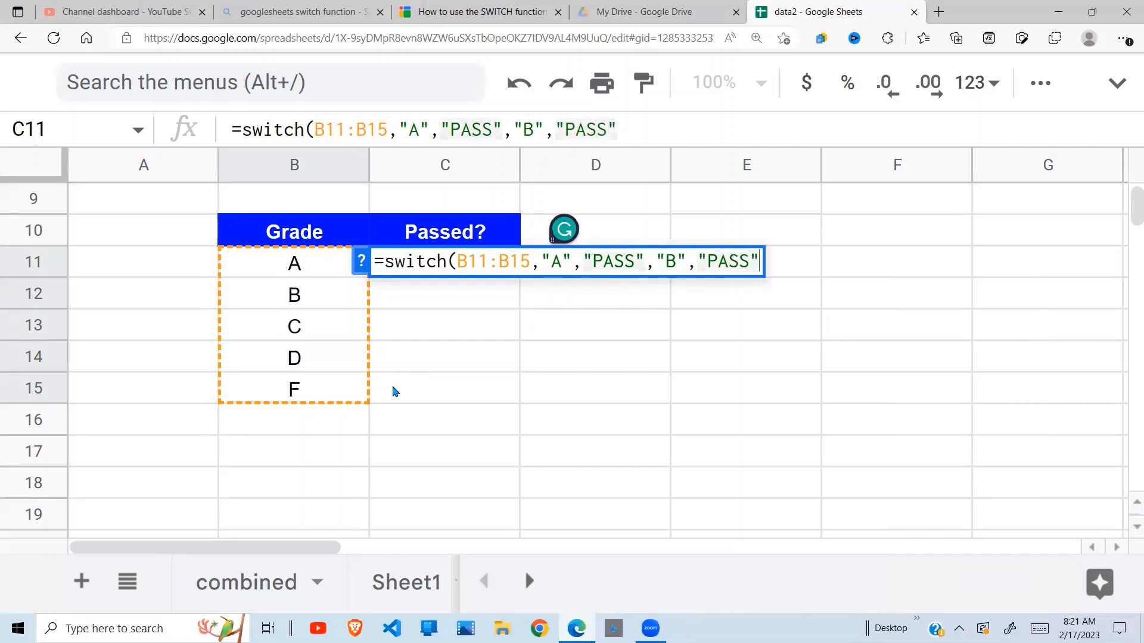
text(,)
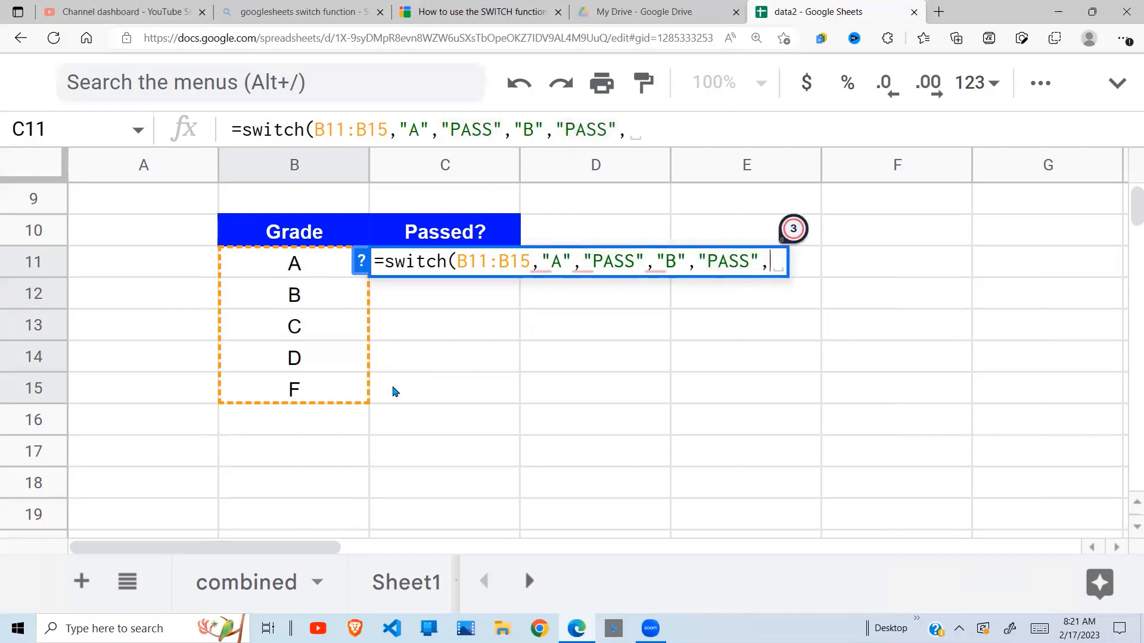
mouse_move(472, 298)
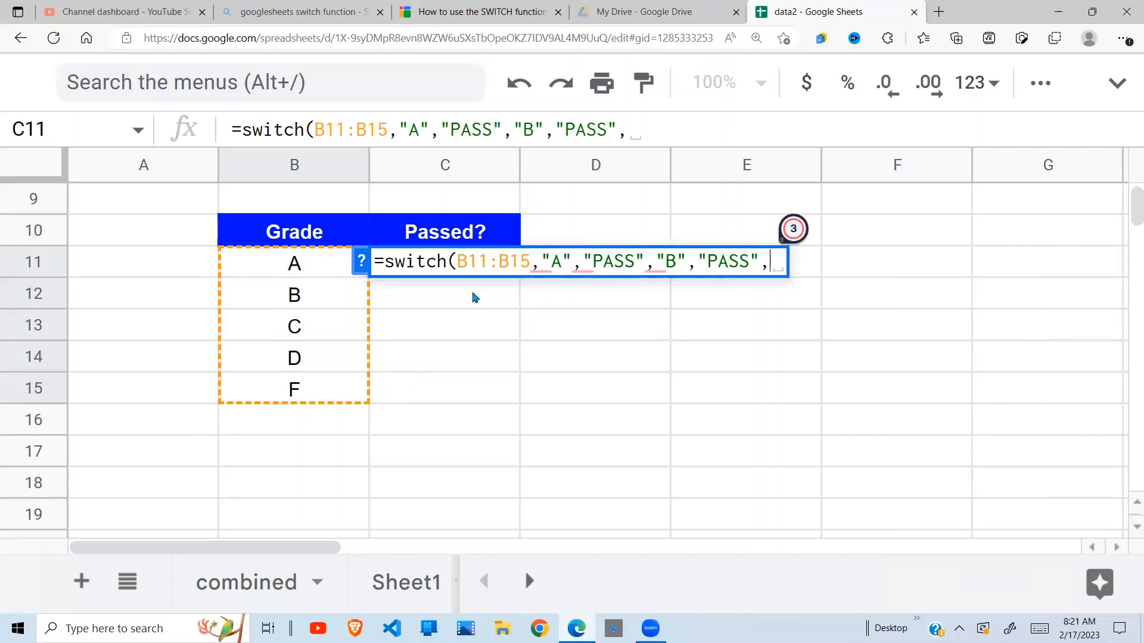
mouse_move(510, 287)
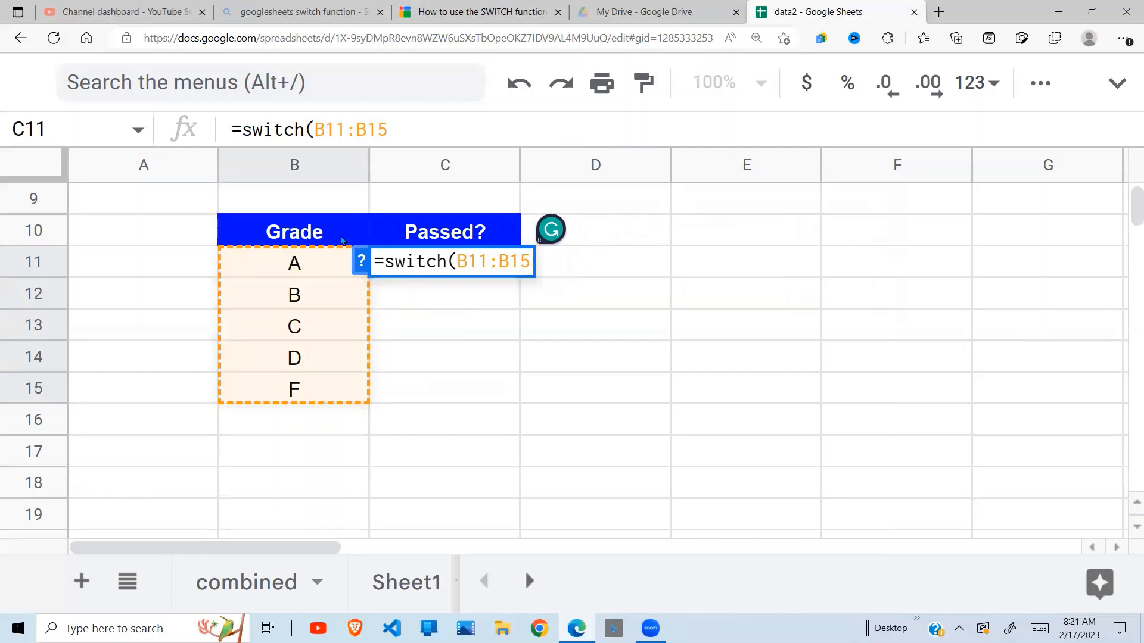
Rewrite the formula as SWITCH(B11:B15,"F","FAIL","PASS") and close it.
text(,)
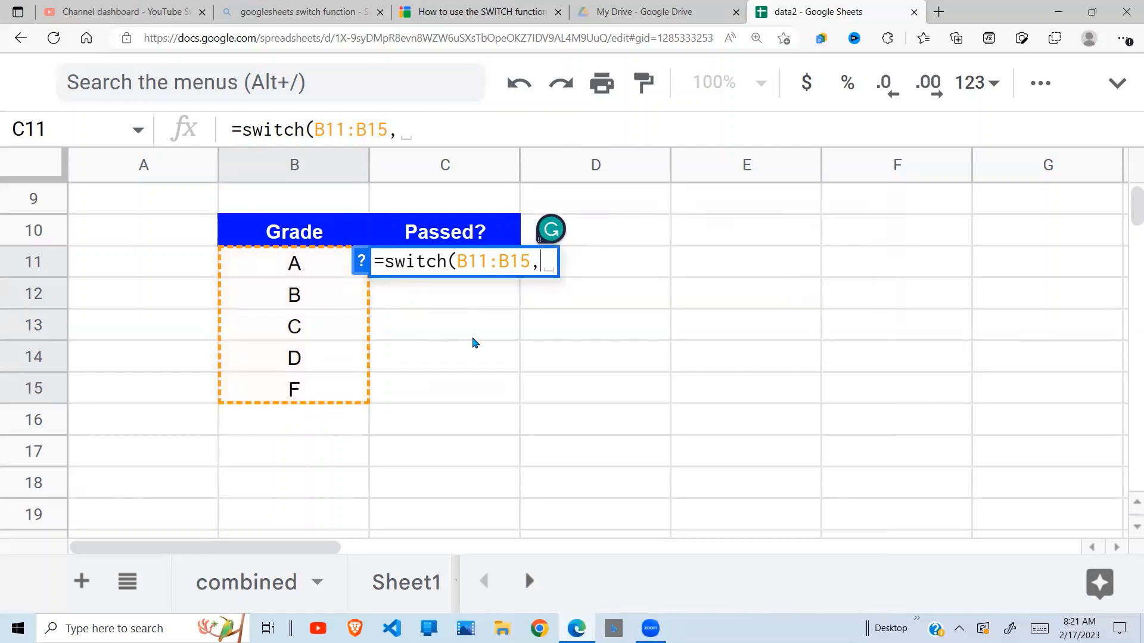
click(295, 294)
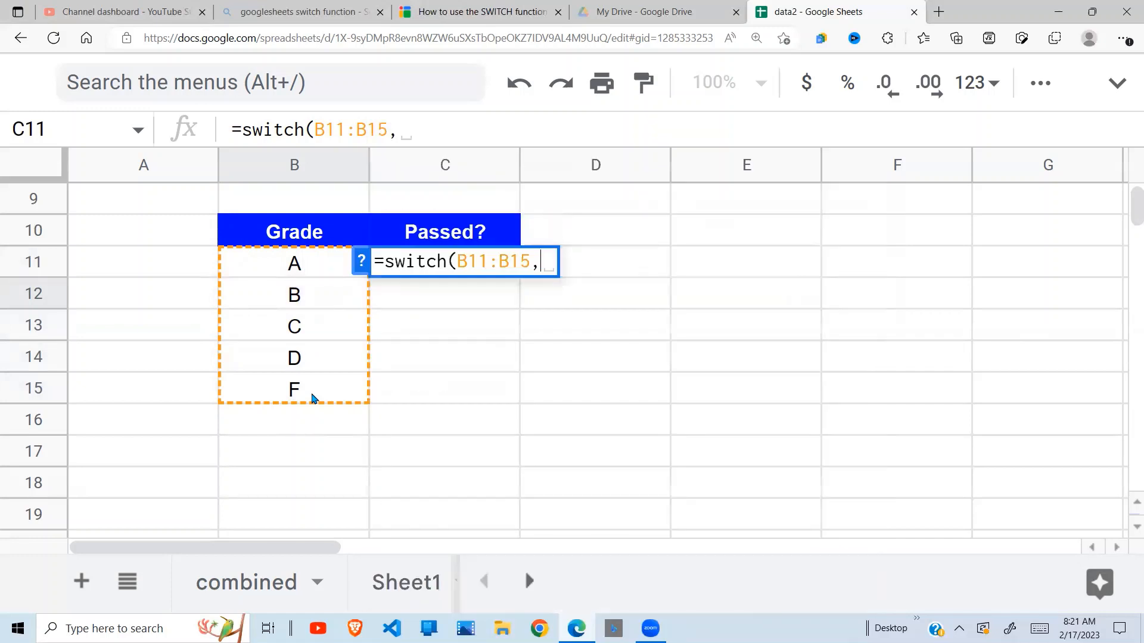
mouse_move(254, 415)
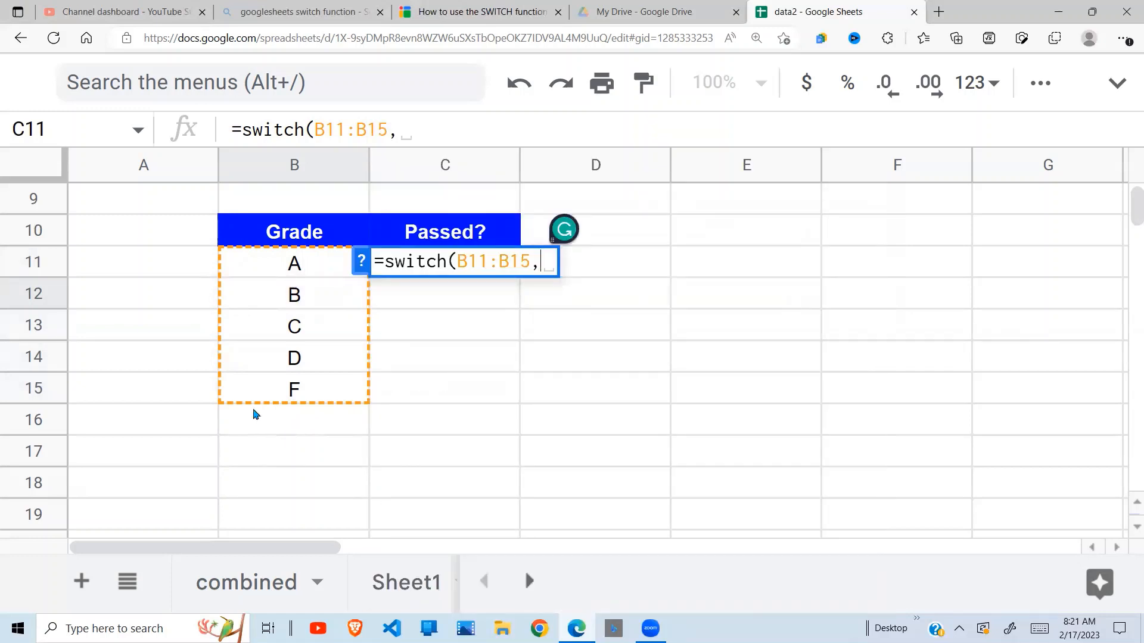
mouse_move(292, 384)
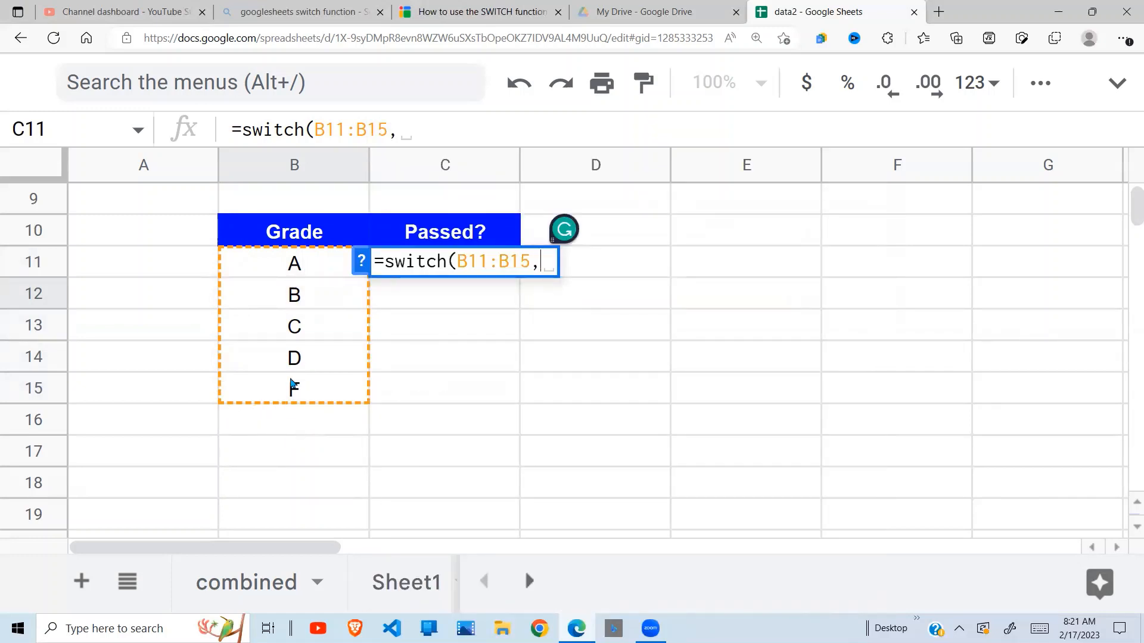
text("F)
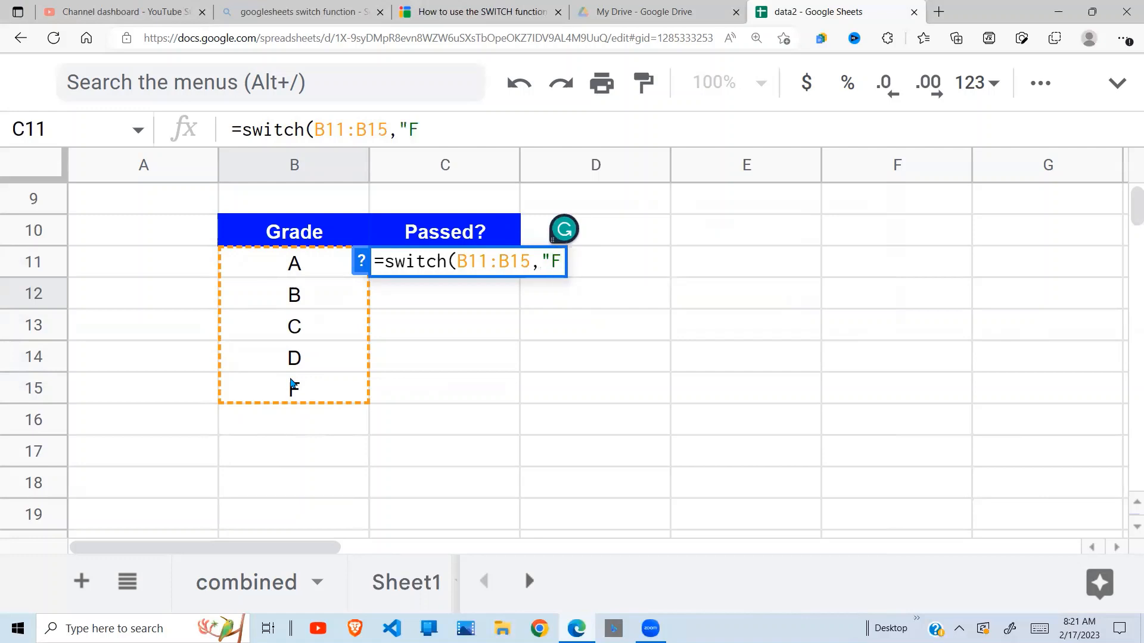
text(,)
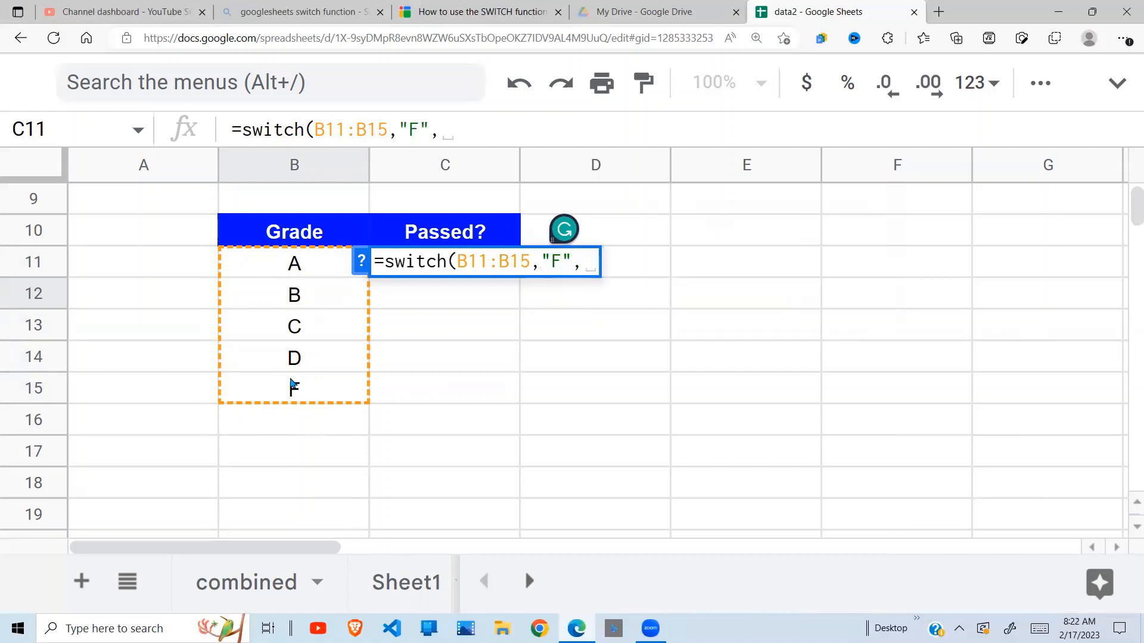
text("f)
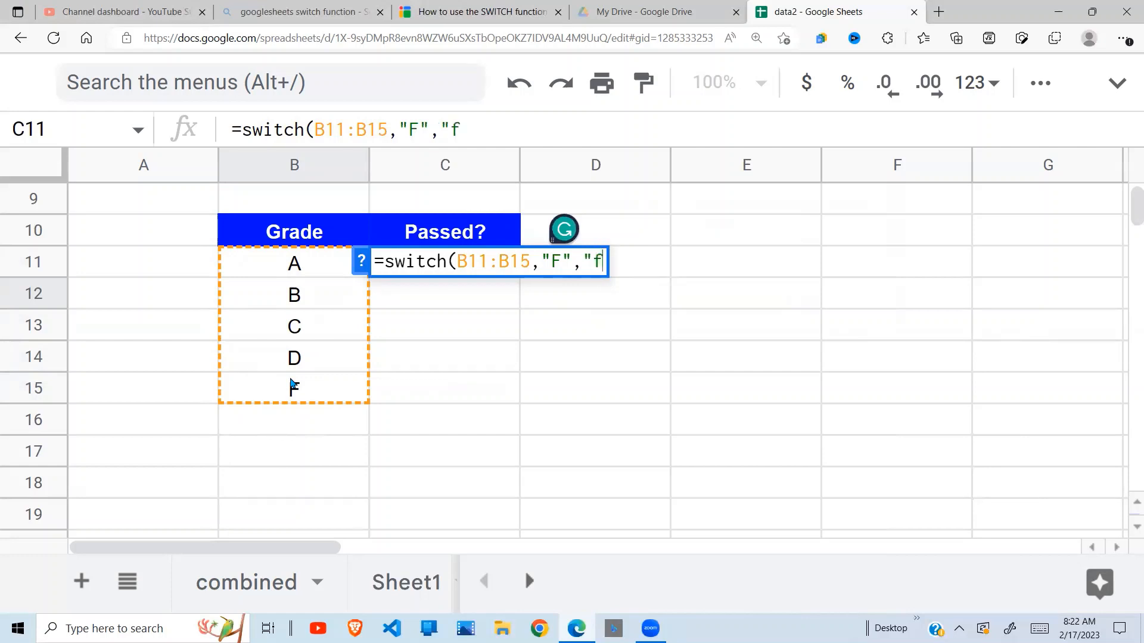
text(AIL",)
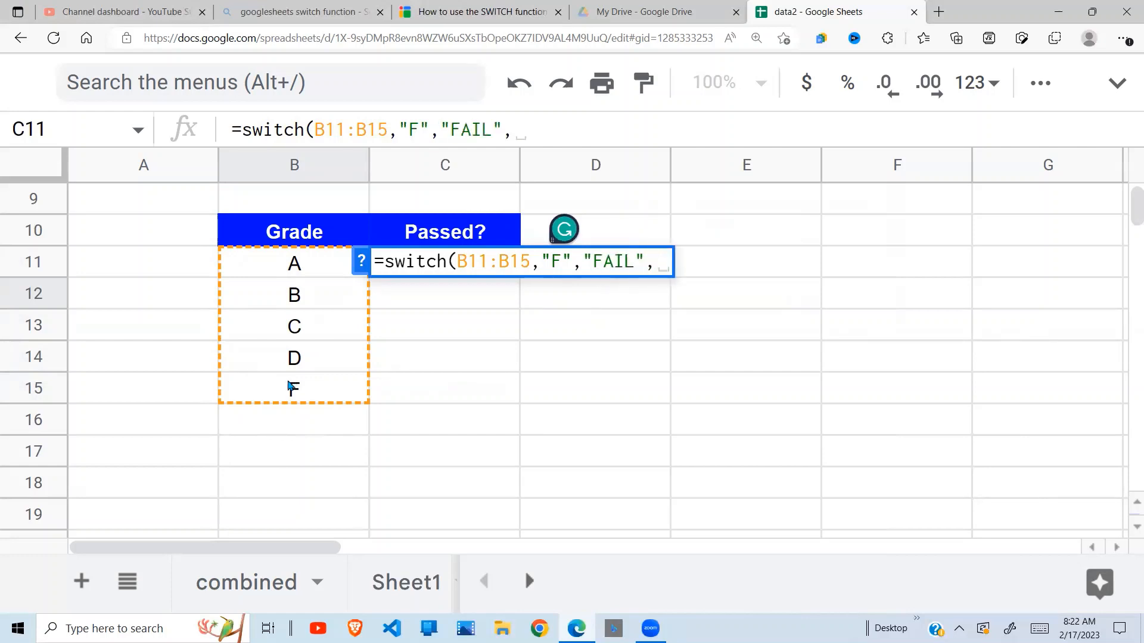
mouse_move(246, 297)
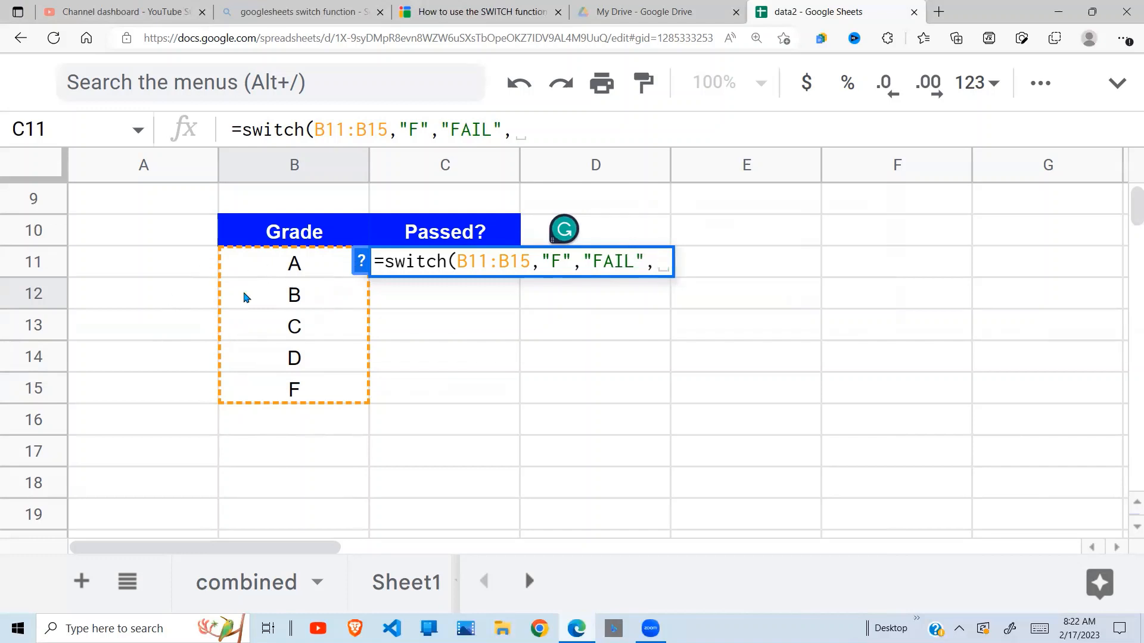
mouse_move(330, 368)
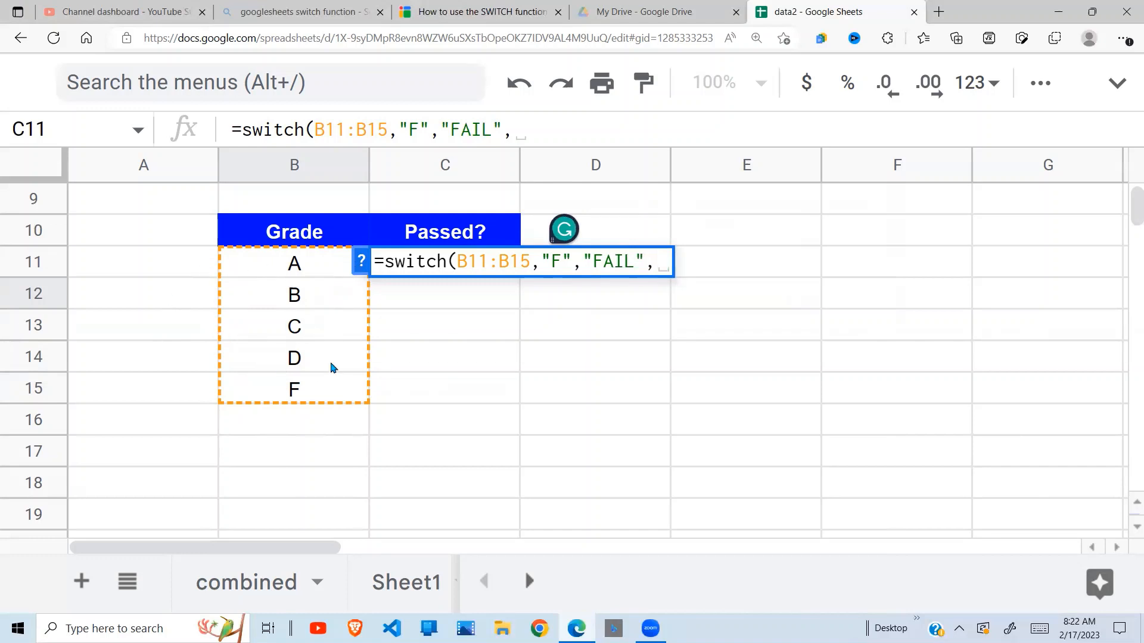
text(")
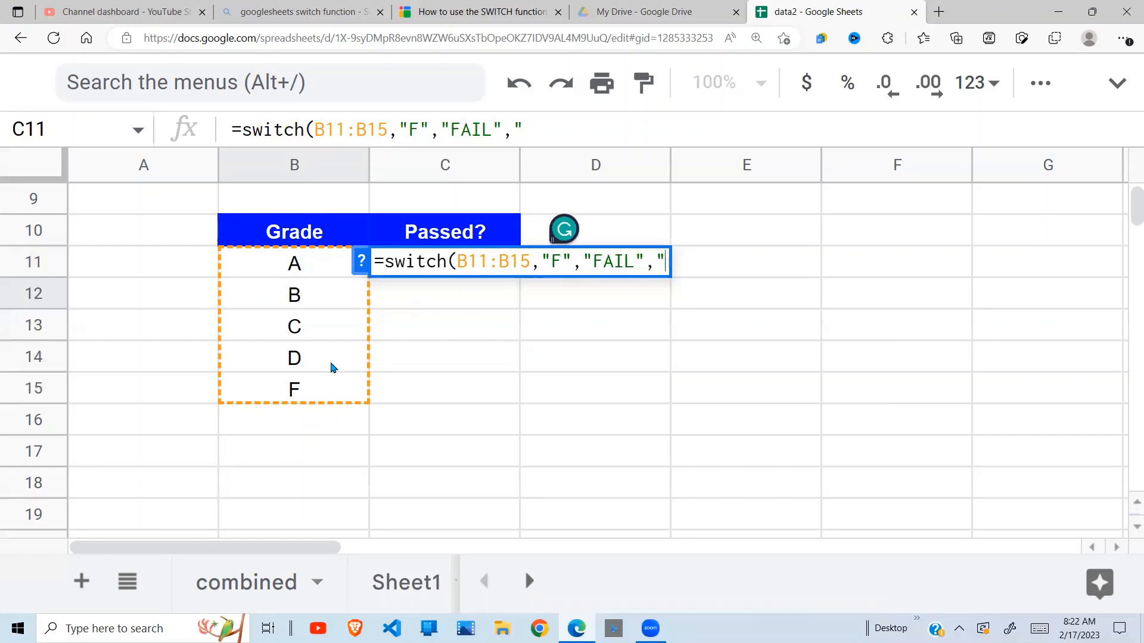
text(PASS")
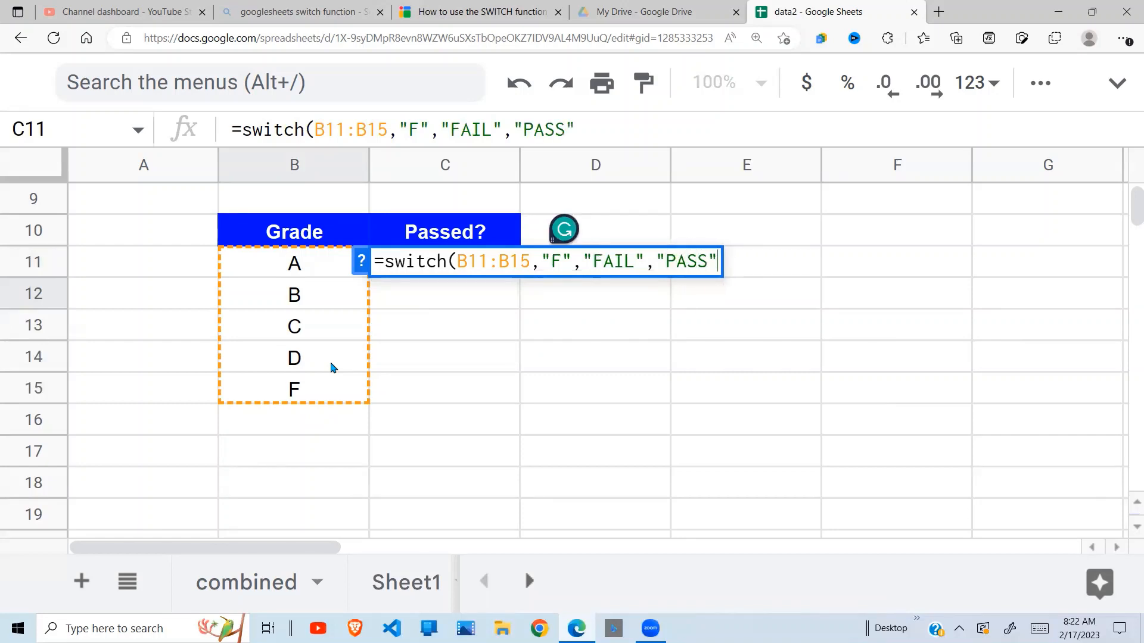
text())
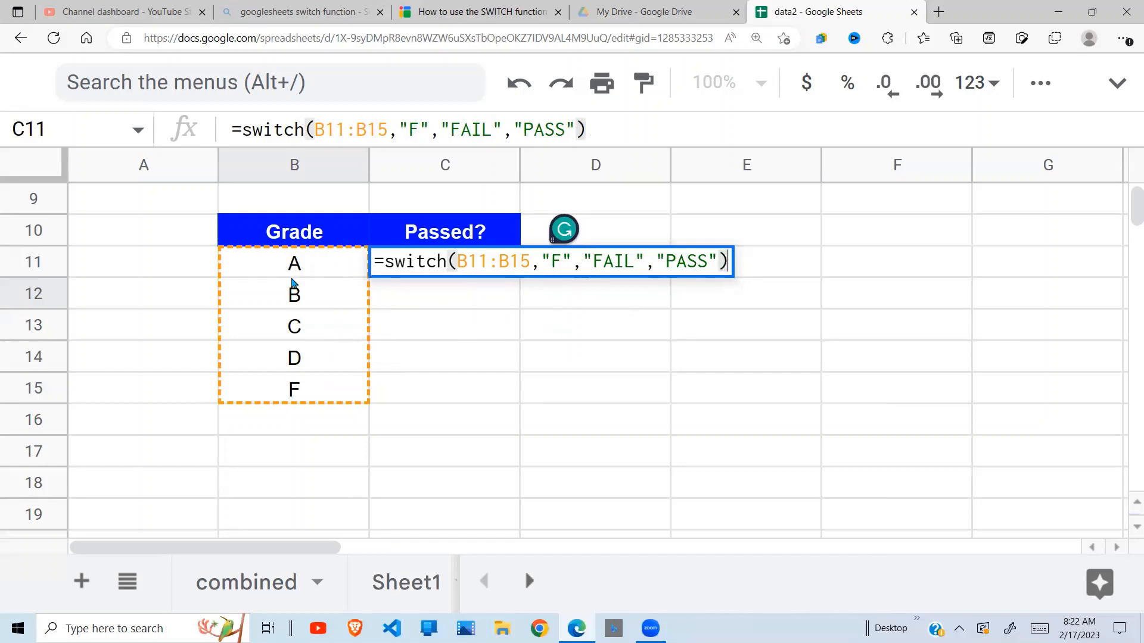
mouse_move(584, 315)
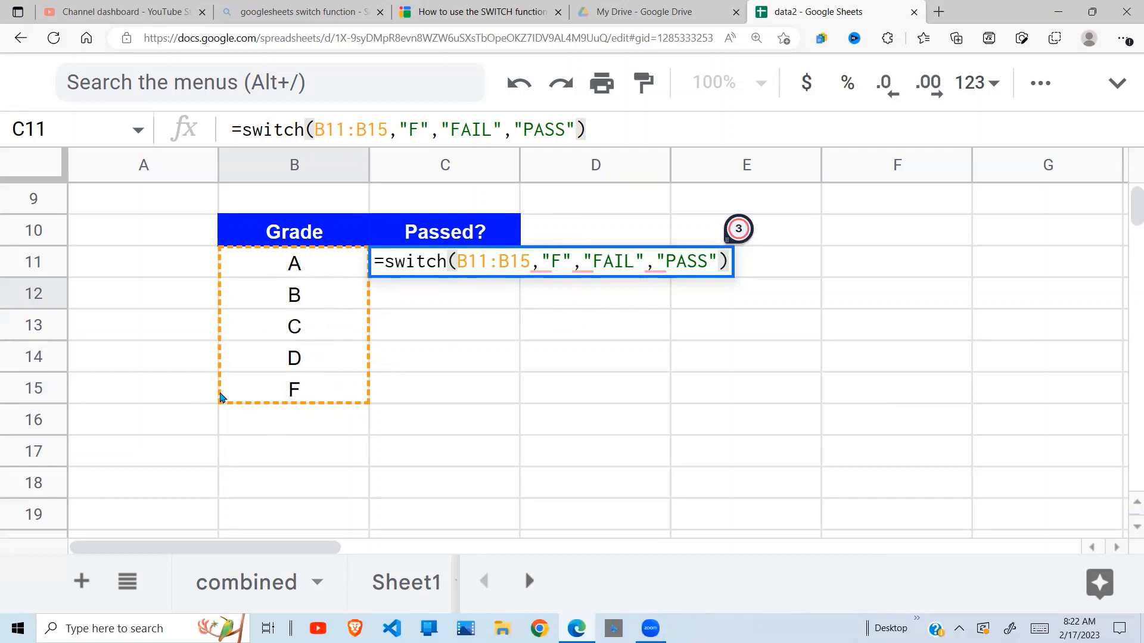
mouse_move(279, 313)
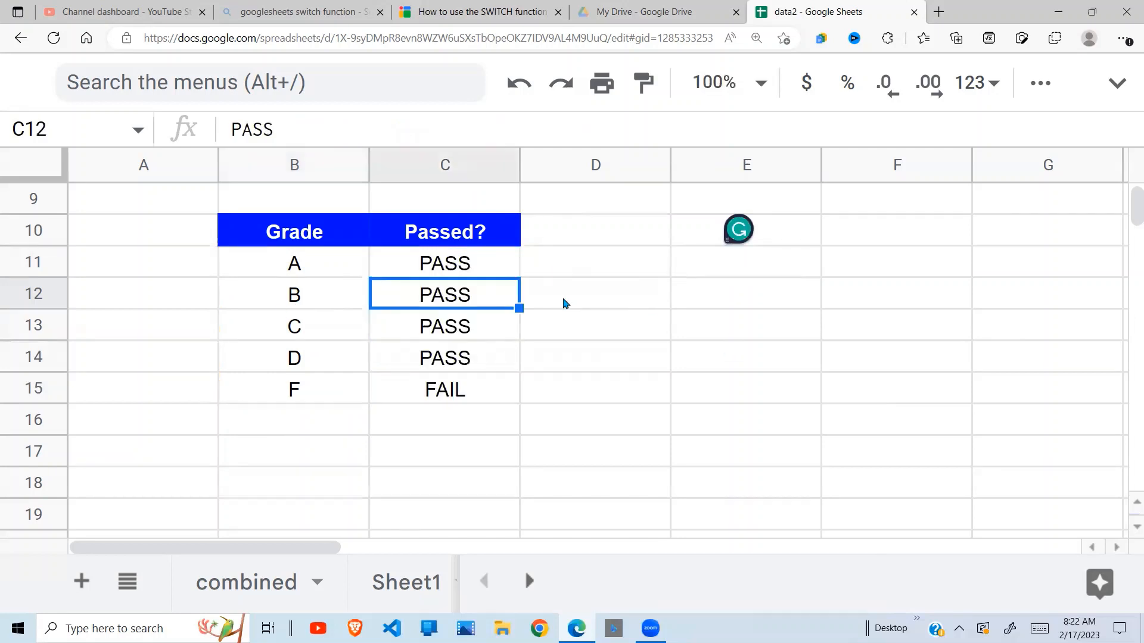
click(294, 263)
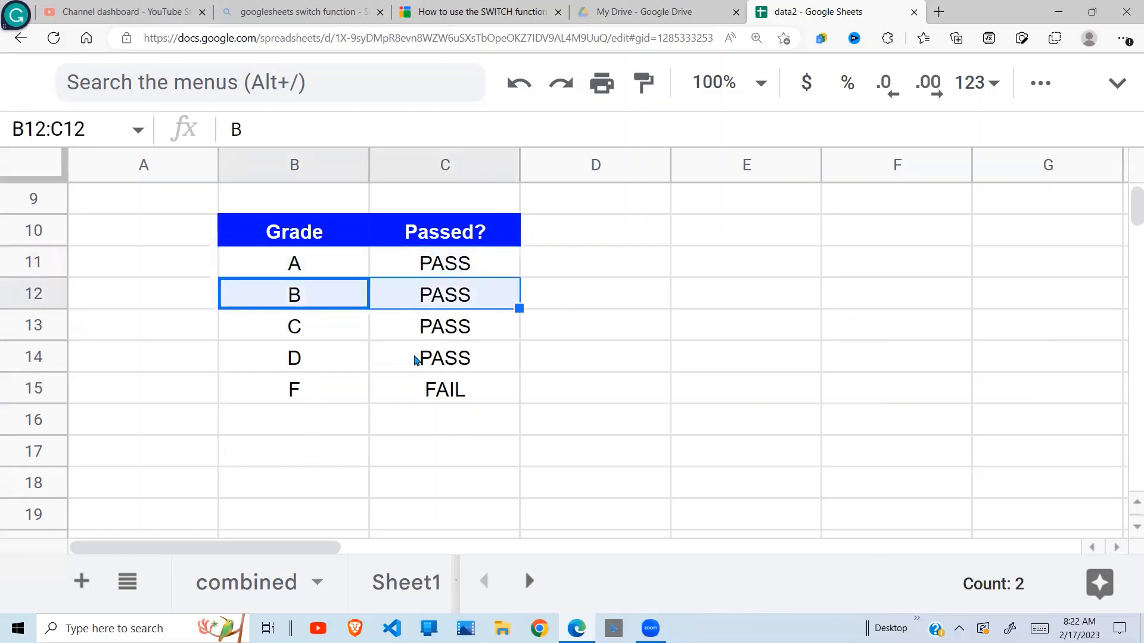
click(444, 388)
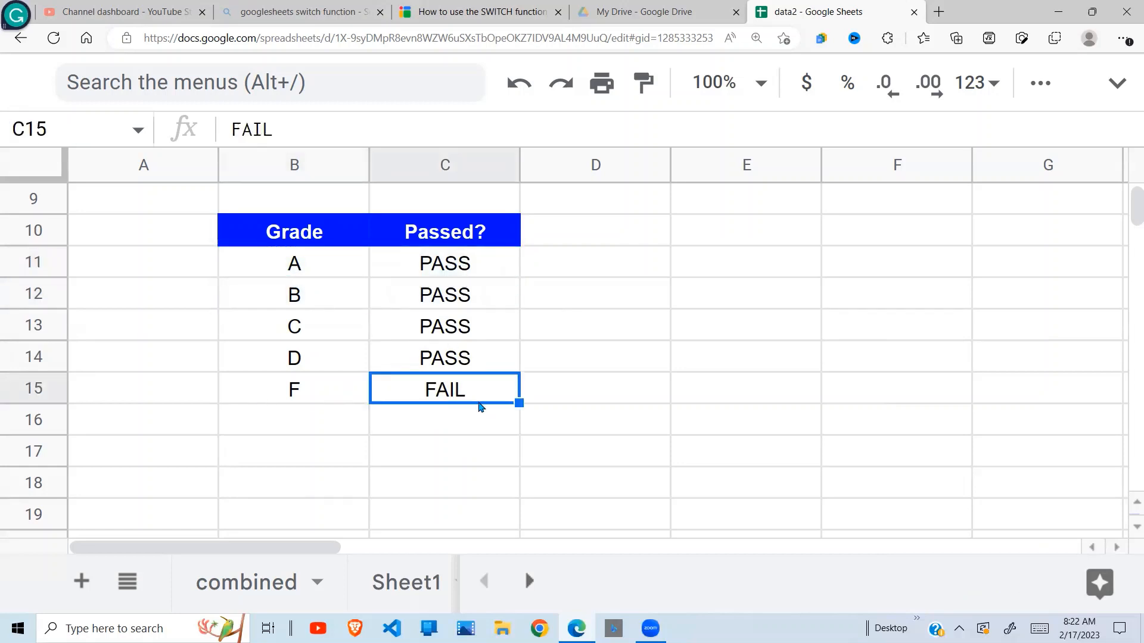
mouse_move(429, 430)
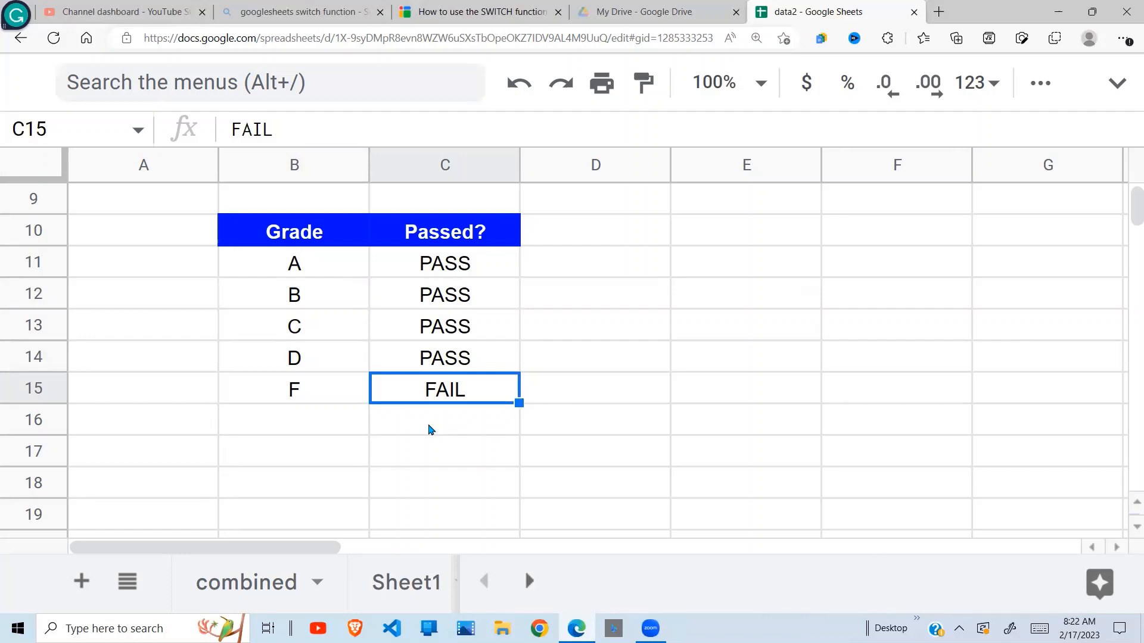
mouse_move(623, 438)
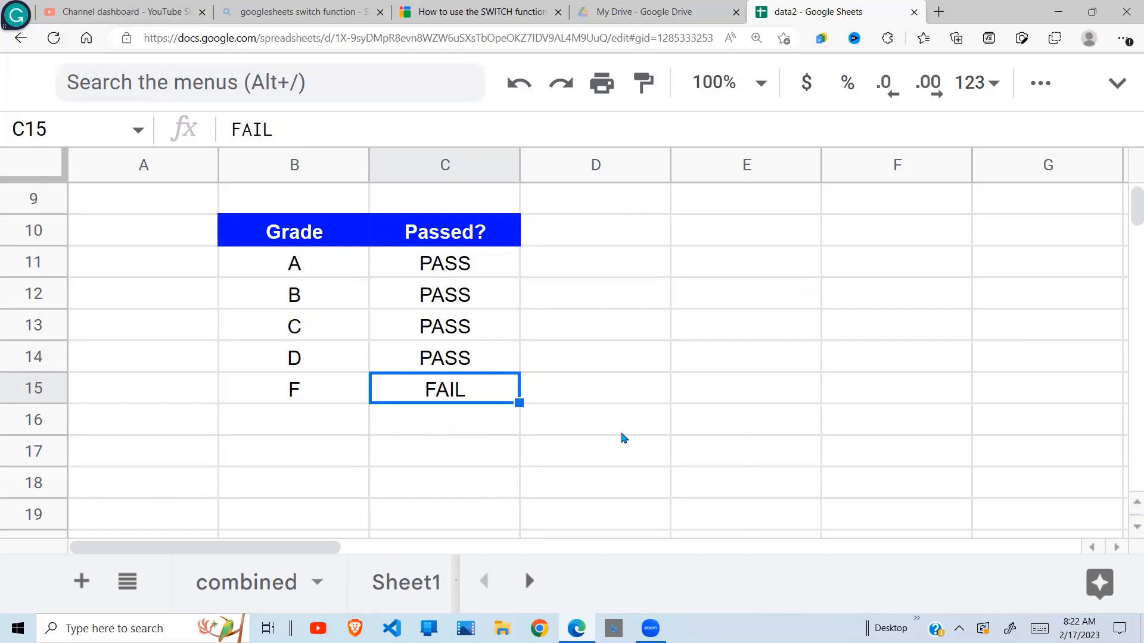
mouse_move(685, 505)
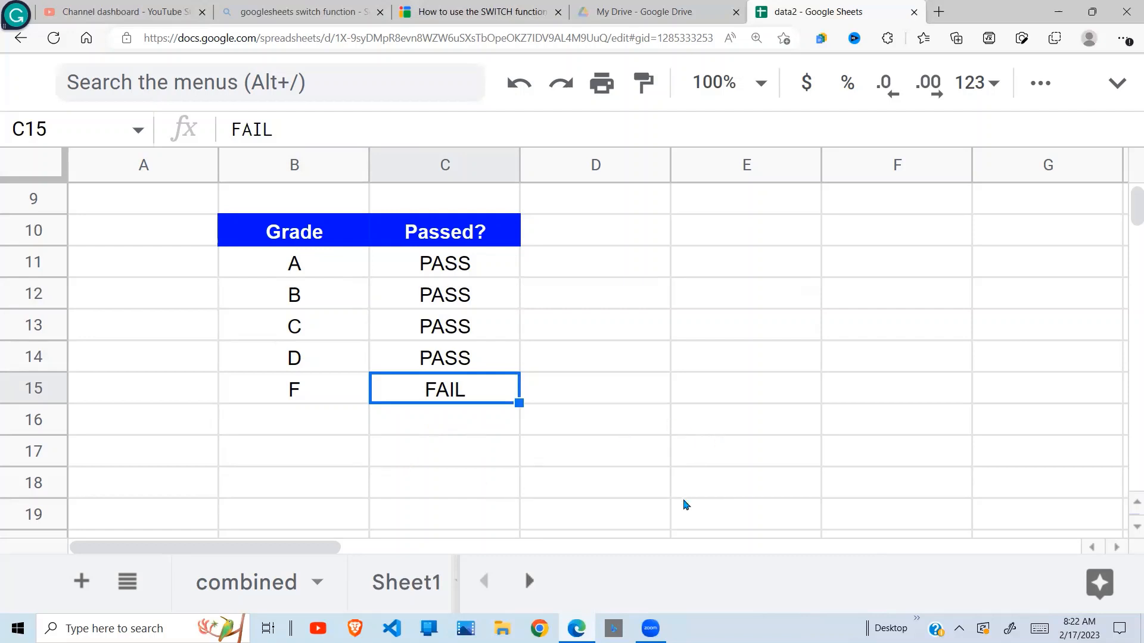
mouse_move(691, 593)
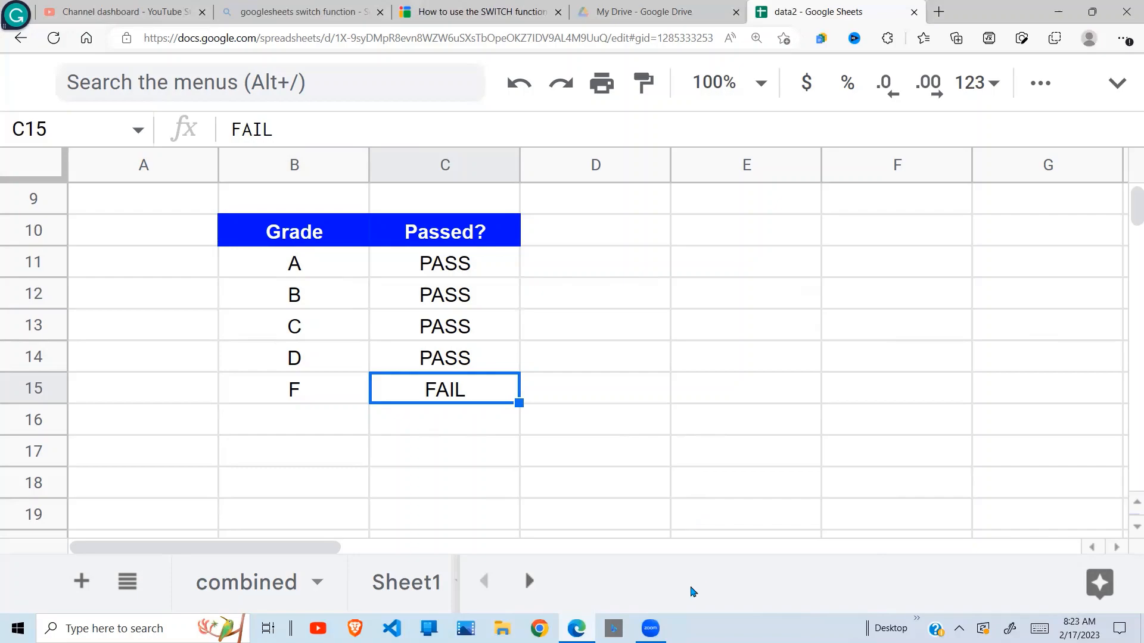